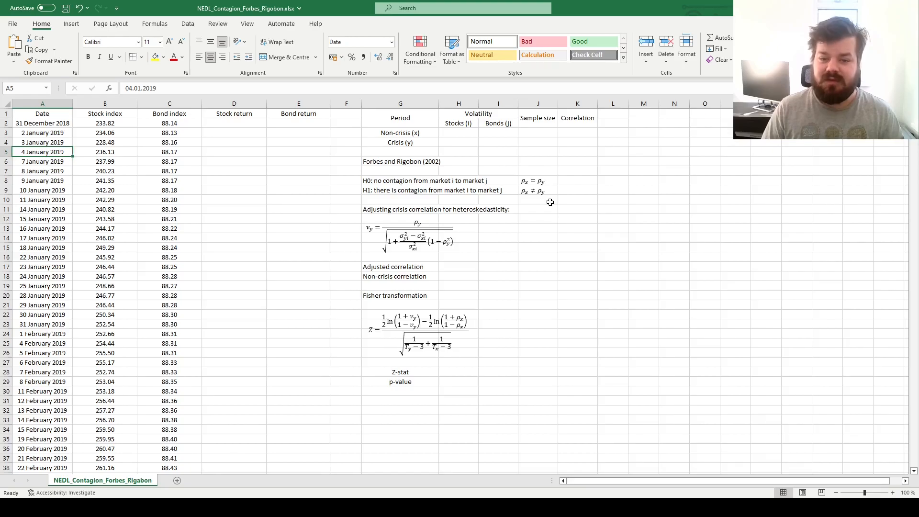
pyautogui.moveTo(408, 178)
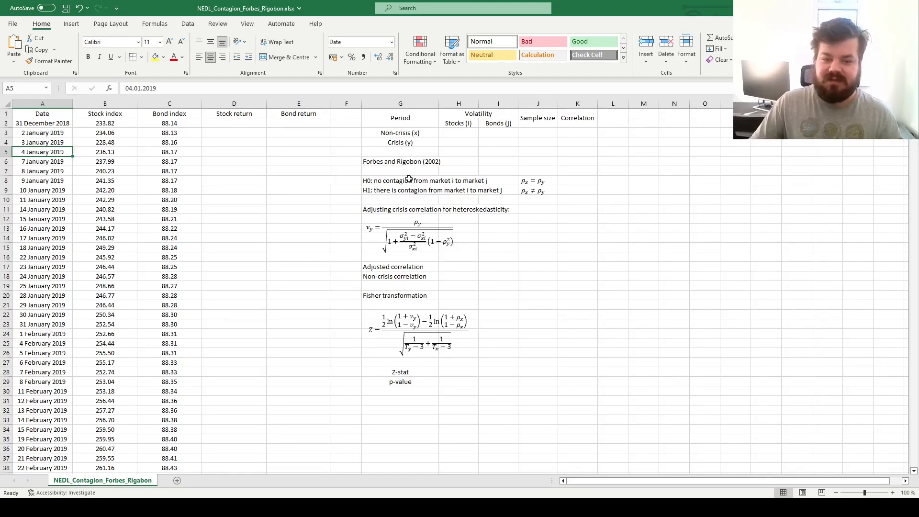
# - Review the Bond and Stock index headings, then select cell D3 for the stock return
pyautogui.click(400, 161)
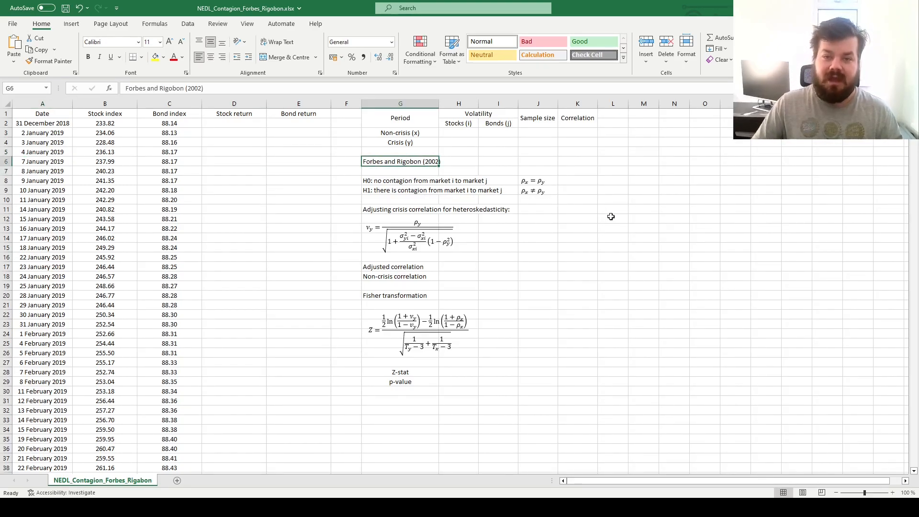
pyautogui.moveTo(649, 223)
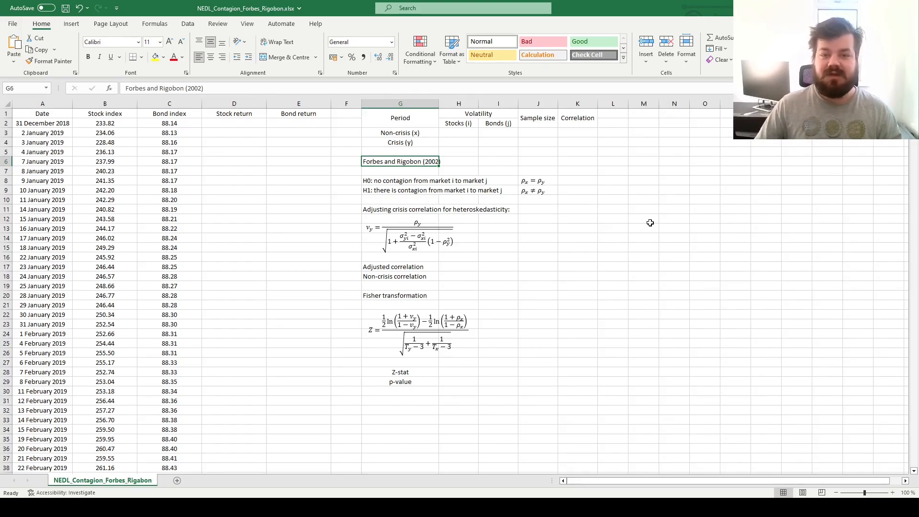
pyautogui.moveTo(305, 197)
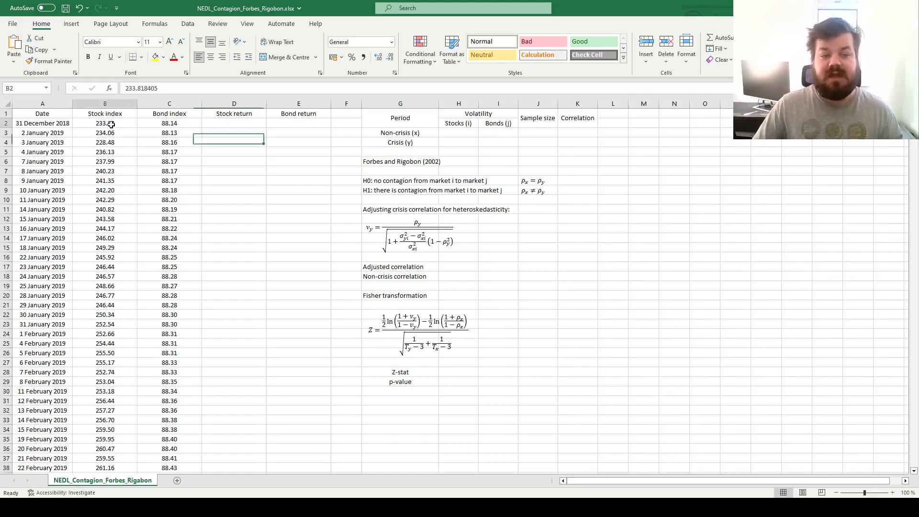
pyautogui.click(105, 113)
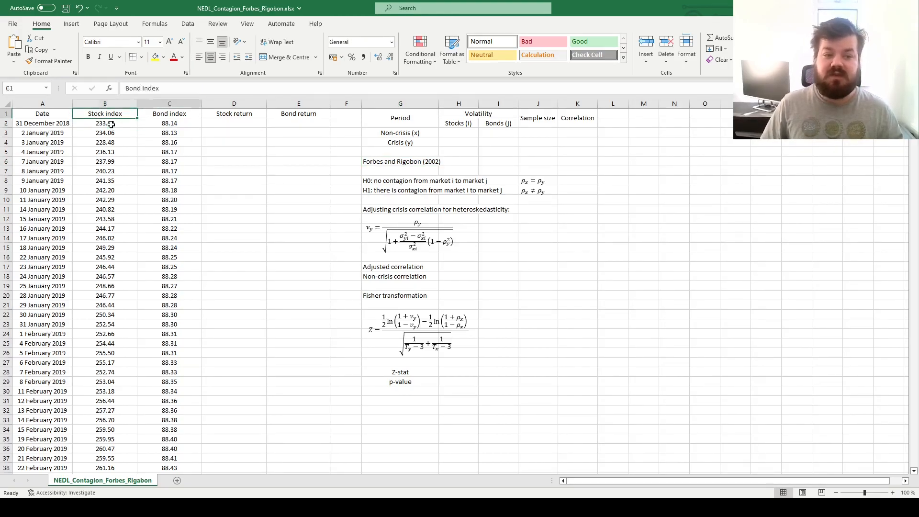
pyautogui.click(105, 113)
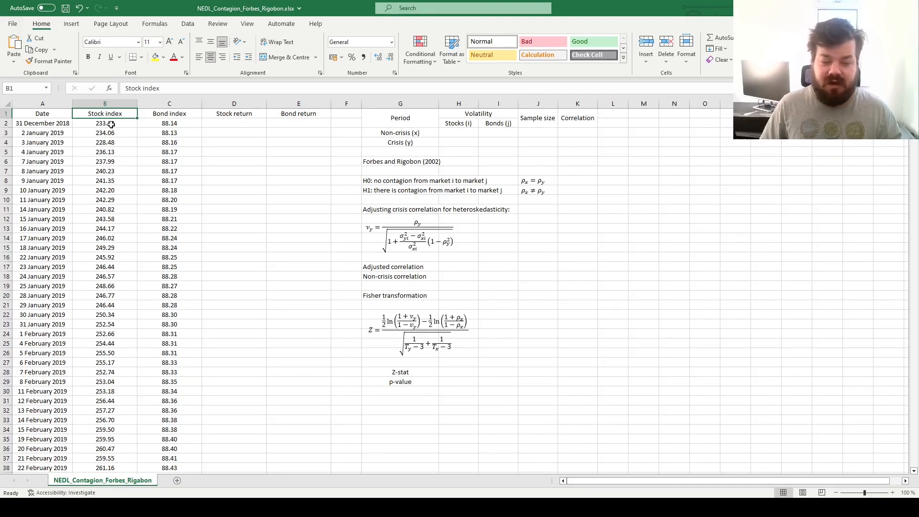
pyautogui.click(170, 113)
pyautogui.write('=')
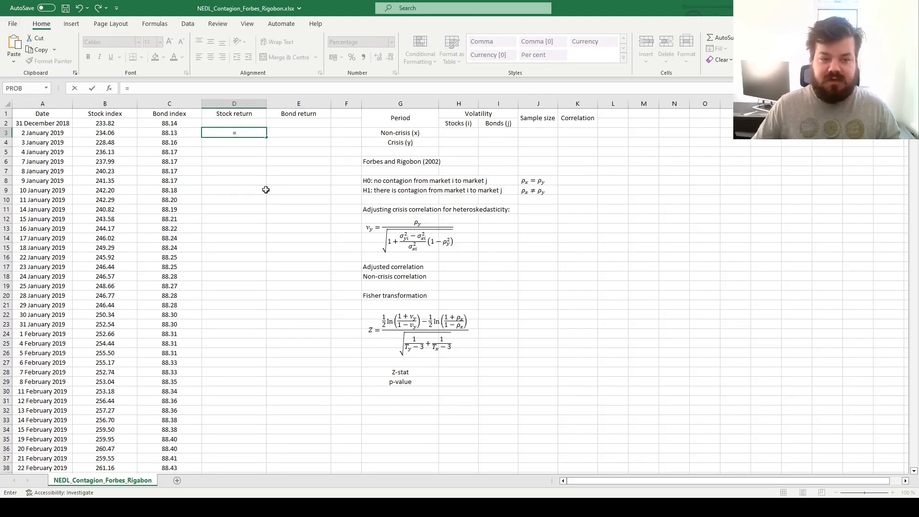
# - Enter =B3/B2-1 for daily returns and fill it down the Stock and Bond return columns
pyautogui.click(105, 133)
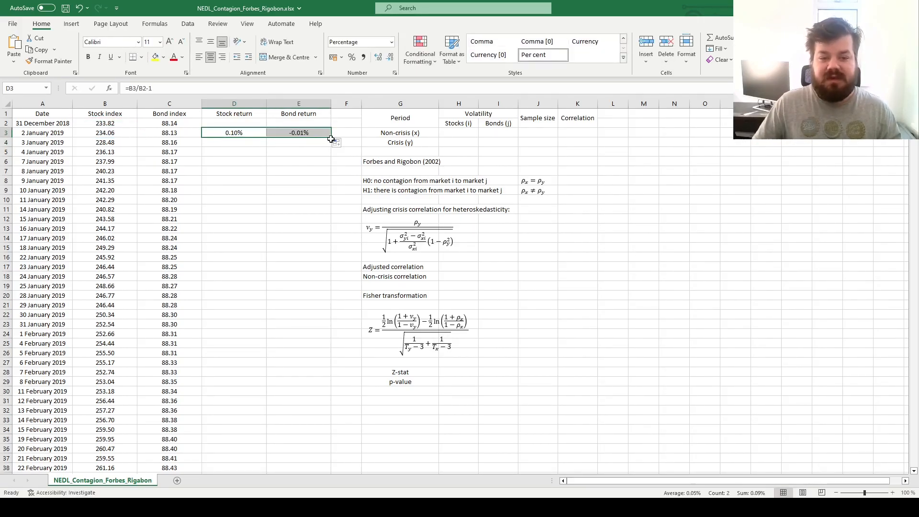
pyautogui.moveTo(331, 136); pyautogui.dragTo(331, 467)
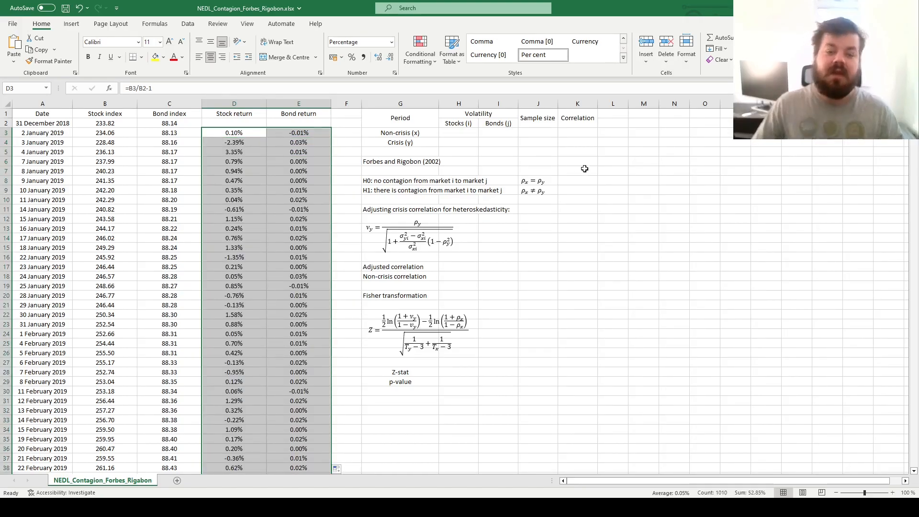
pyautogui.moveTo(611, 153)
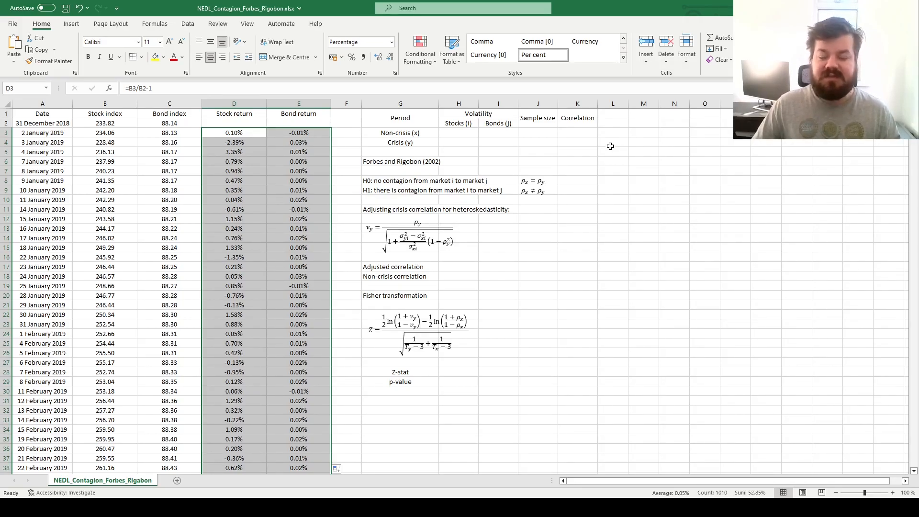
pyautogui.moveTo(592, 146)
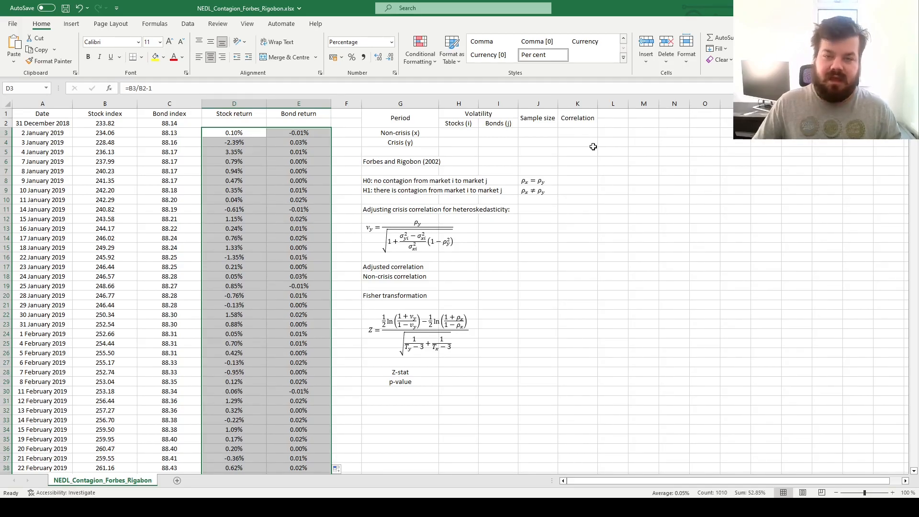
pyautogui.moveTo(580, 148)
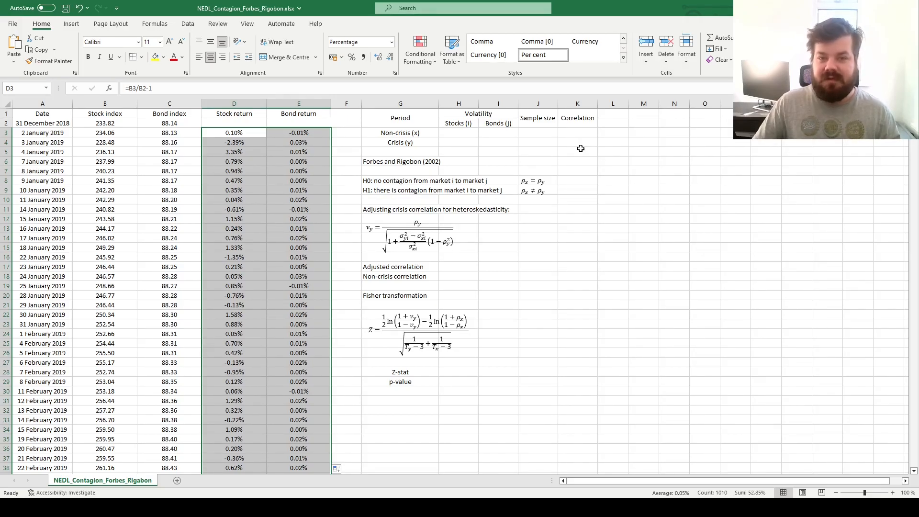
# - Enter =STDEV.S(D3:D301) in H3 and copy it to I3 for bonds
pyautogui.click(458, 132)
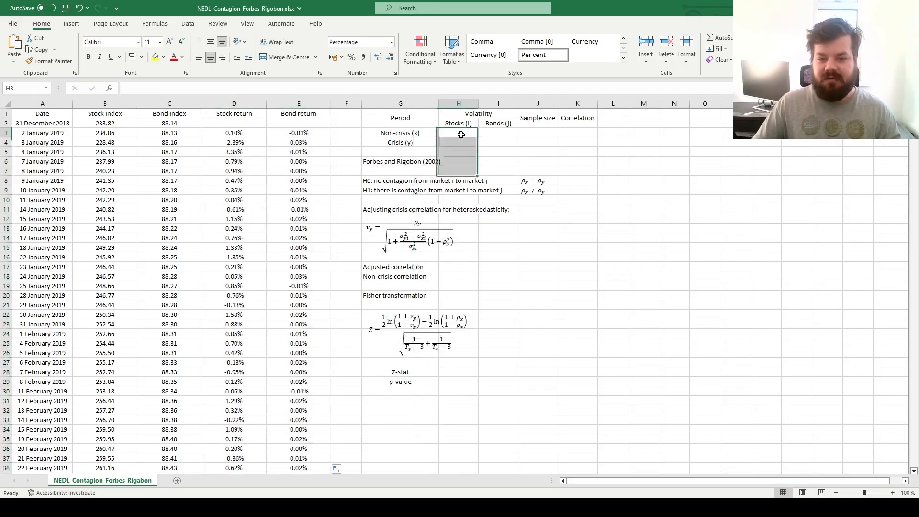
pyautogui.write('=STDEV')
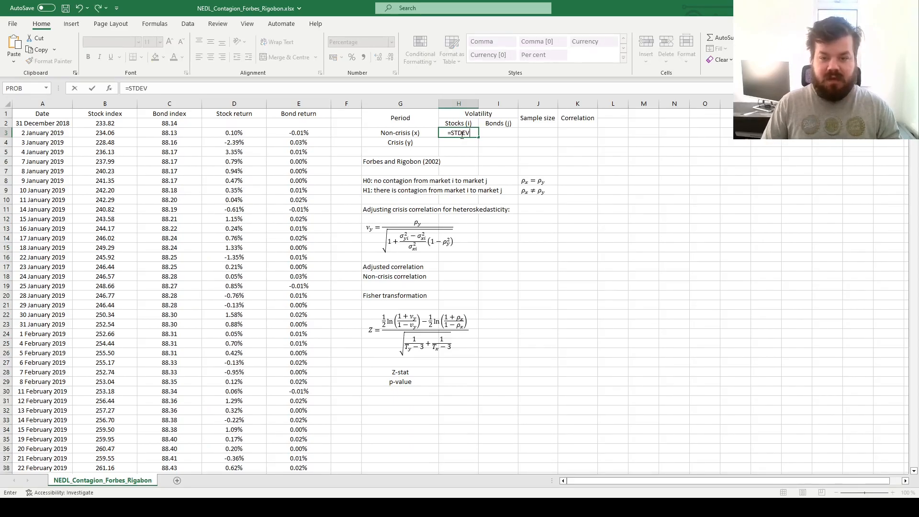
pyautogui.write('.S(D3:D301')
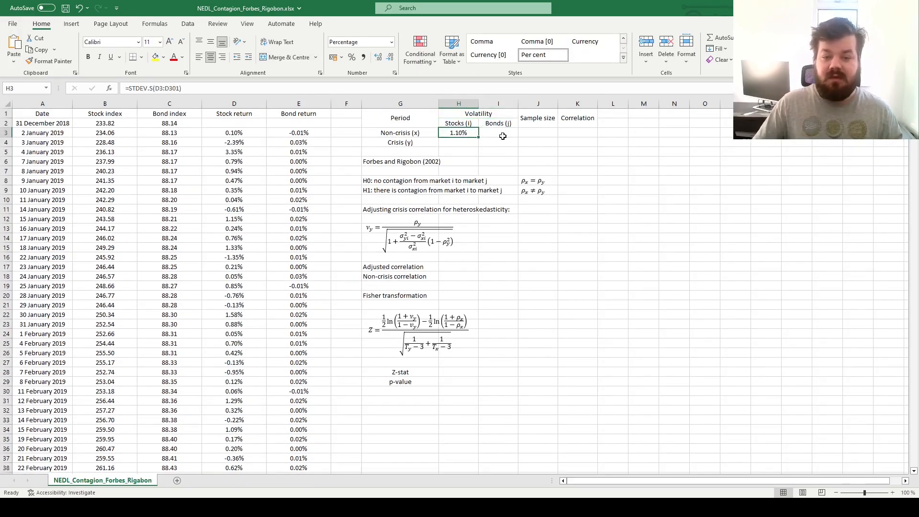
pyautogui.moveTo(514, 164)
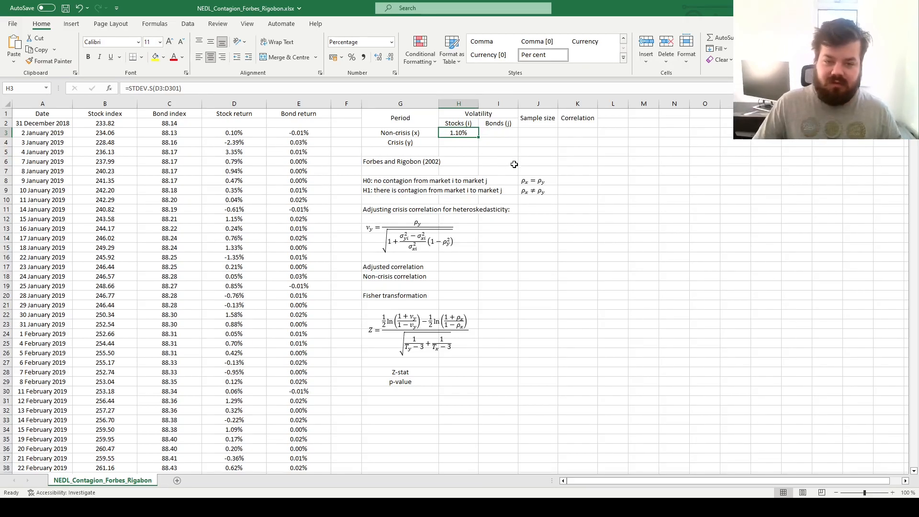
pyautogui.moveTo(509, 159)
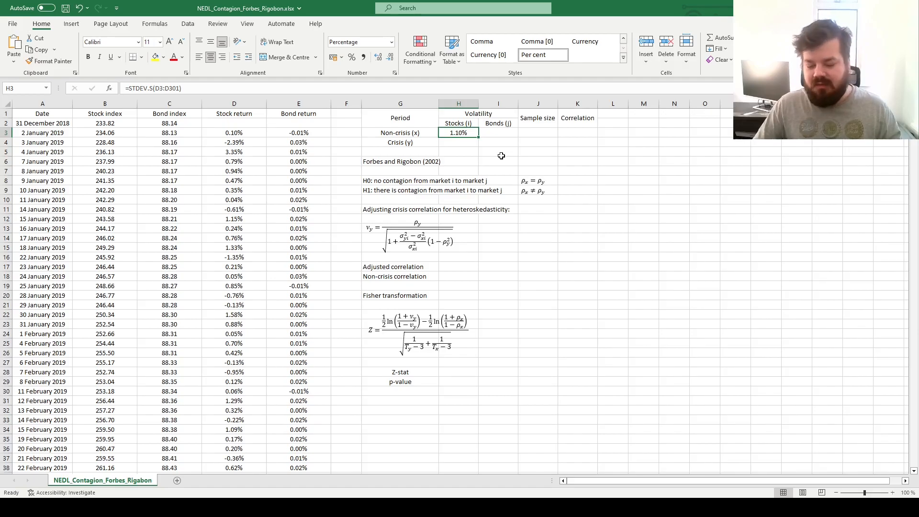
pyautogui.moveTo(479, 138)
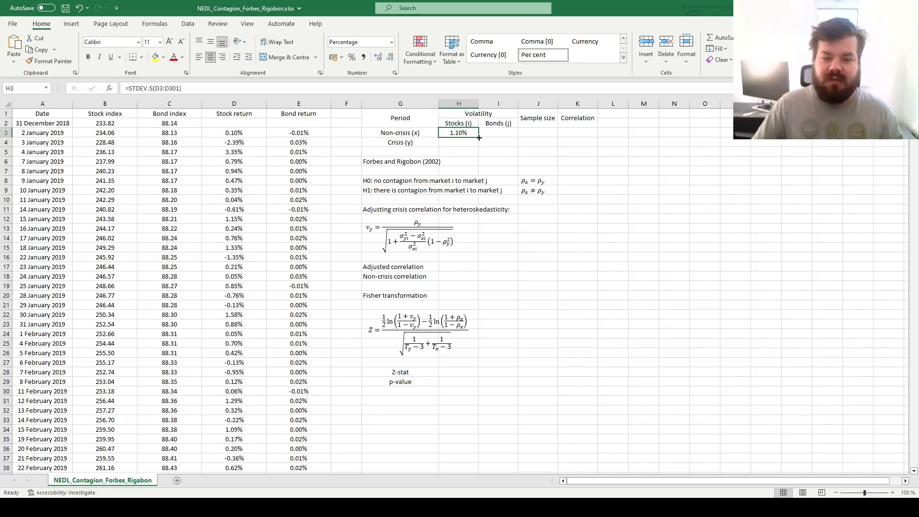
pyautogui.click(498, 132)
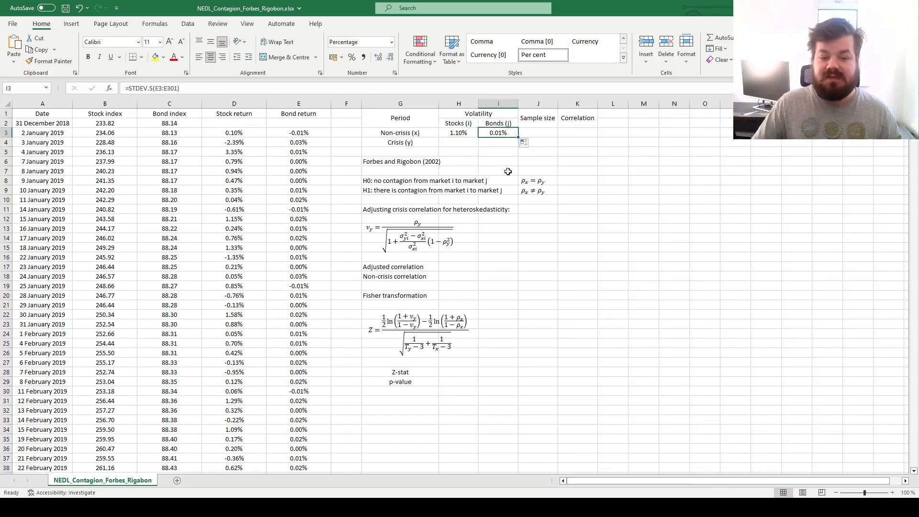
pyautogui.moveTo(496, 161)
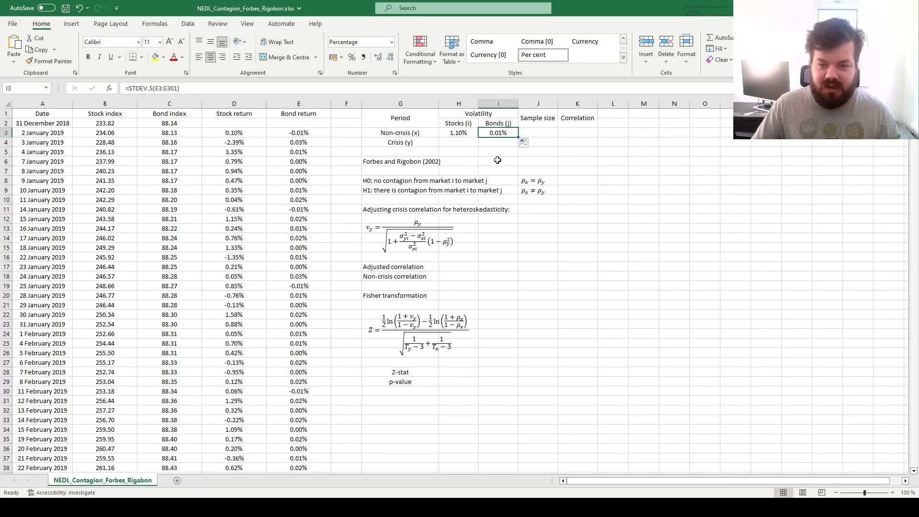
pyautogui.moveTo(506, 156)
pyautogui.write('=STDEV.S()')
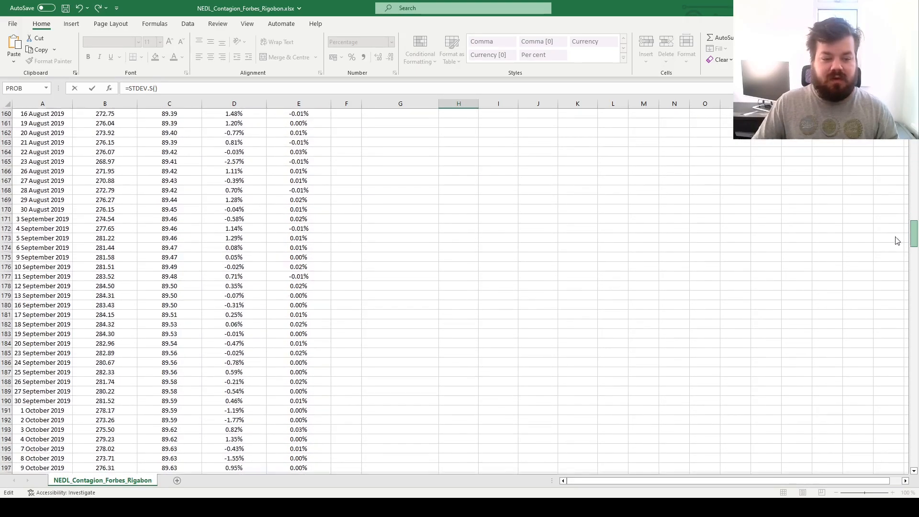
# - Check the 2.10% crisis stock volatility in H4 against the Forbes-Rigobon section
pyautogui.scroll(-3)
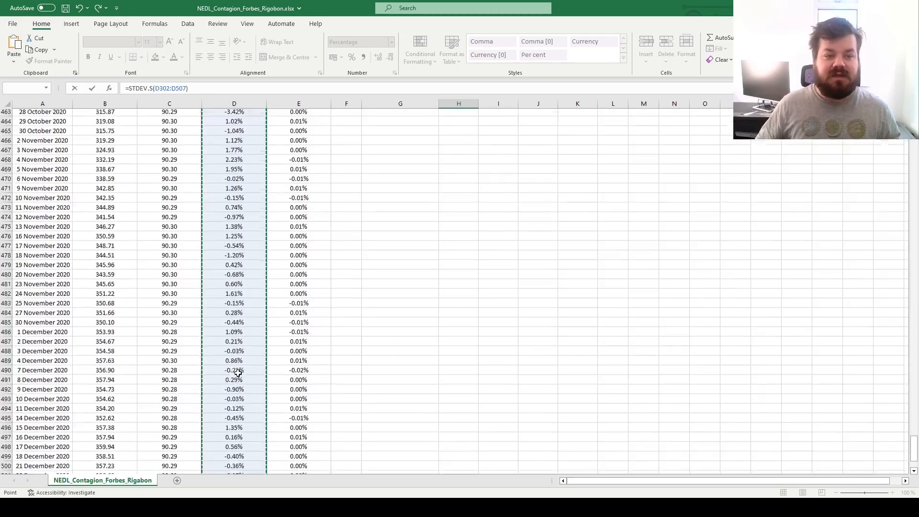
pyautogui.scroll(-3)
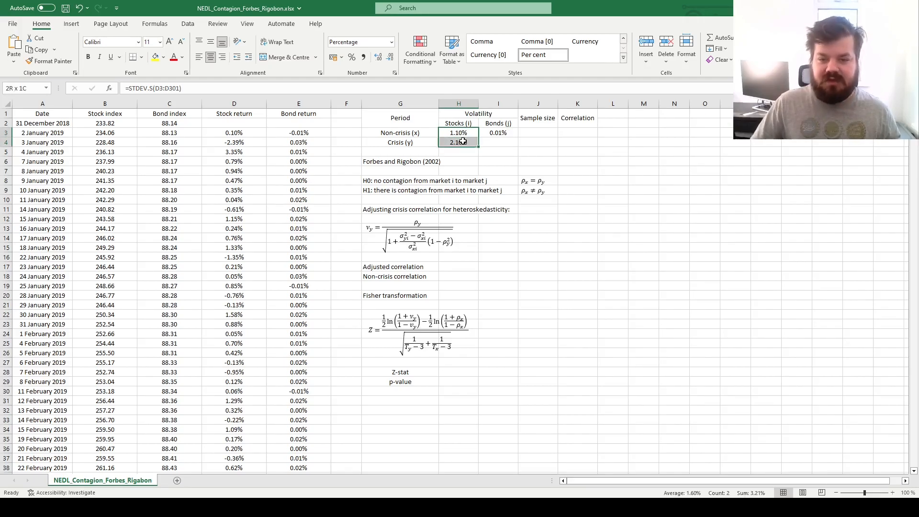
pyautogui.click(458, 142)
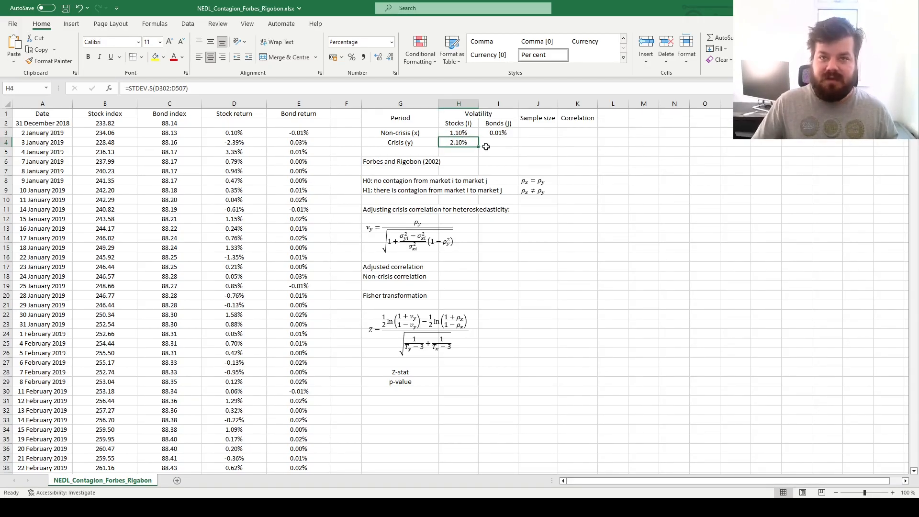
pyautogui.moveTo(521, 149)
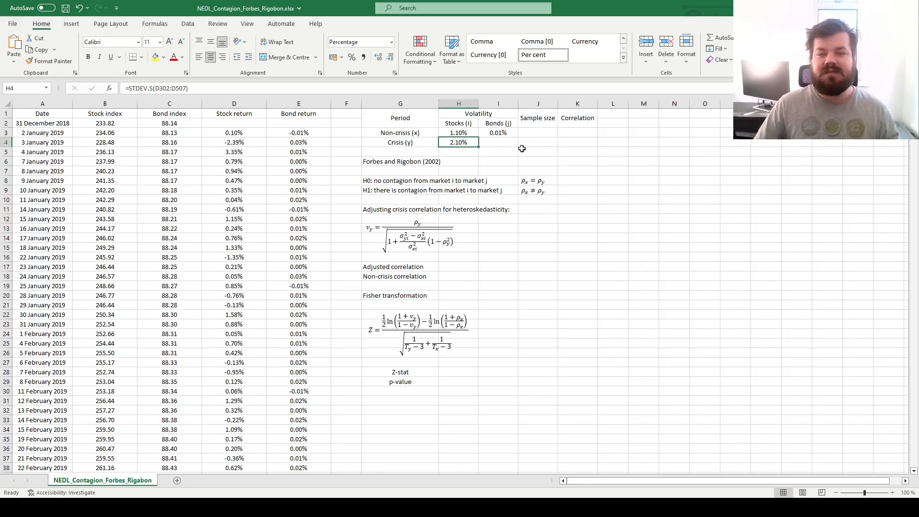
pyautogui.moveTo(518, 148)
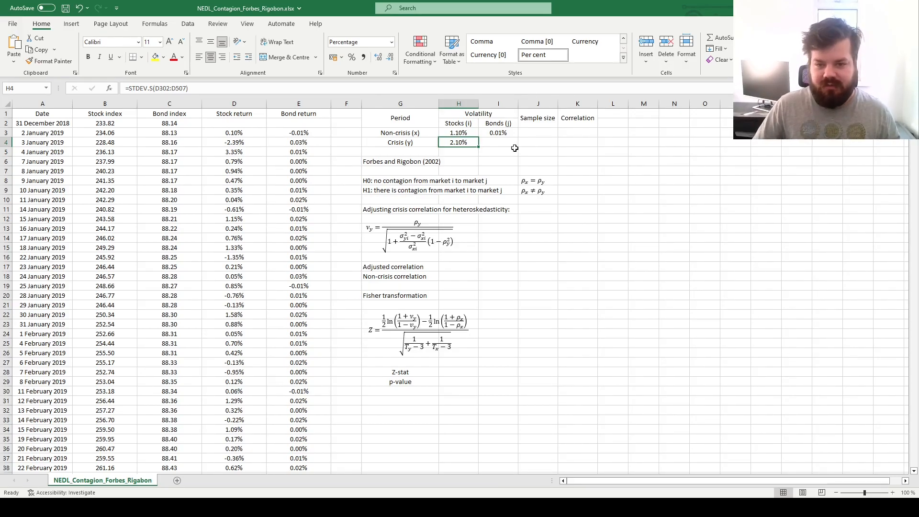
pyautogui.moveTo(503, 154)
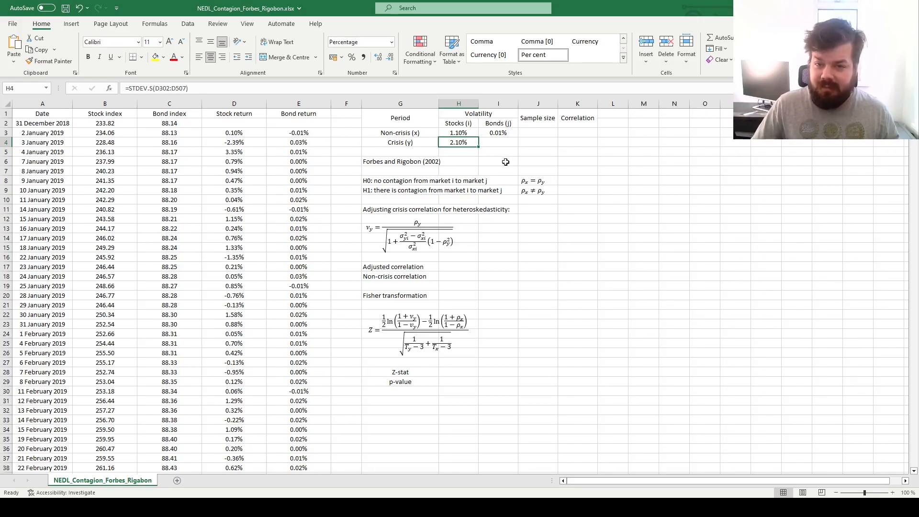
pyautogui.moveTo(500, 162)
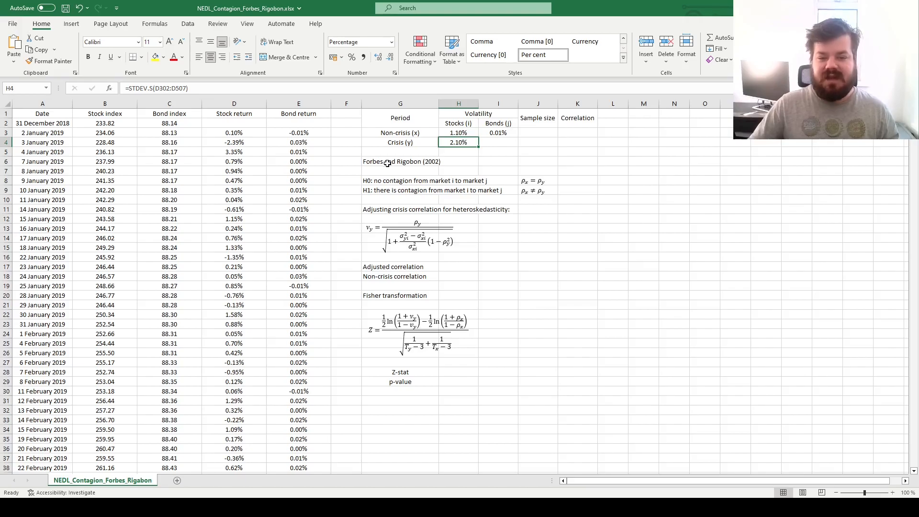
pyautogui.click(400, 161)
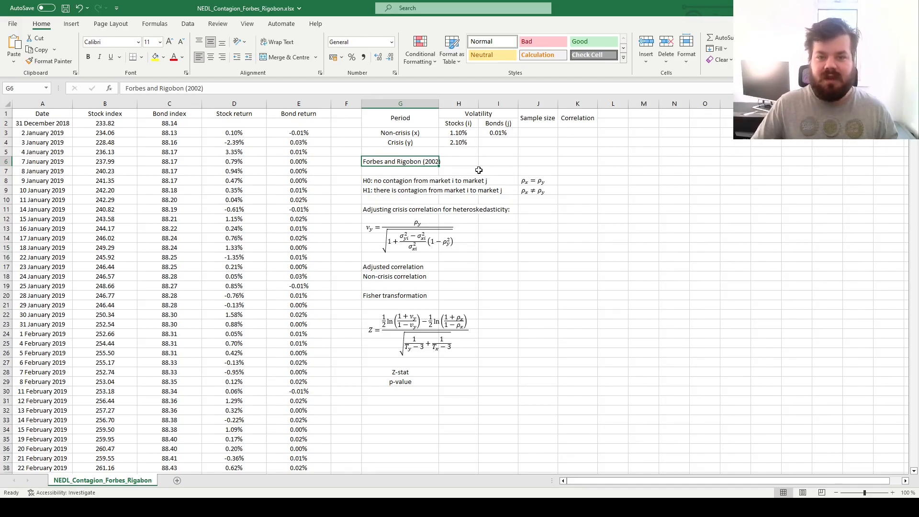
# - Enter =STDEV.S(E302:E507) in I4 and review the stock and bond volatilities
pyautogui.click(498, 142)
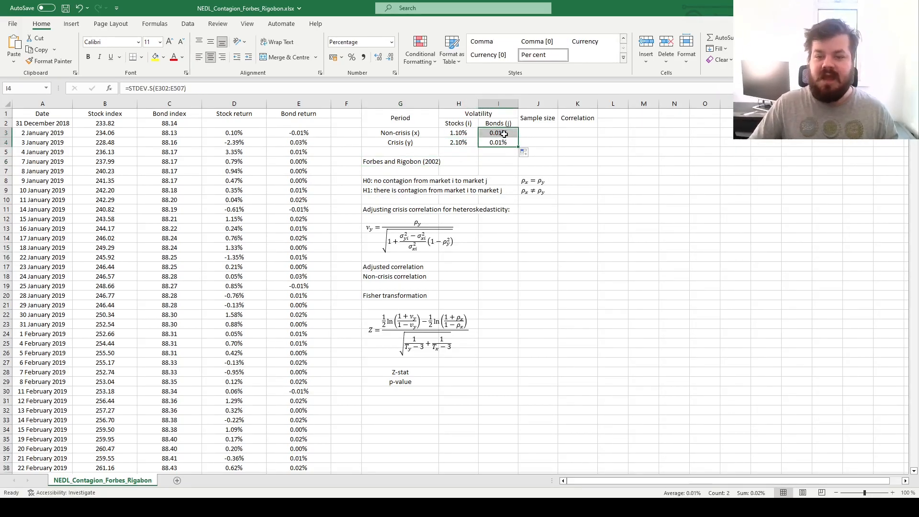
pyautogui.click(497, 133)
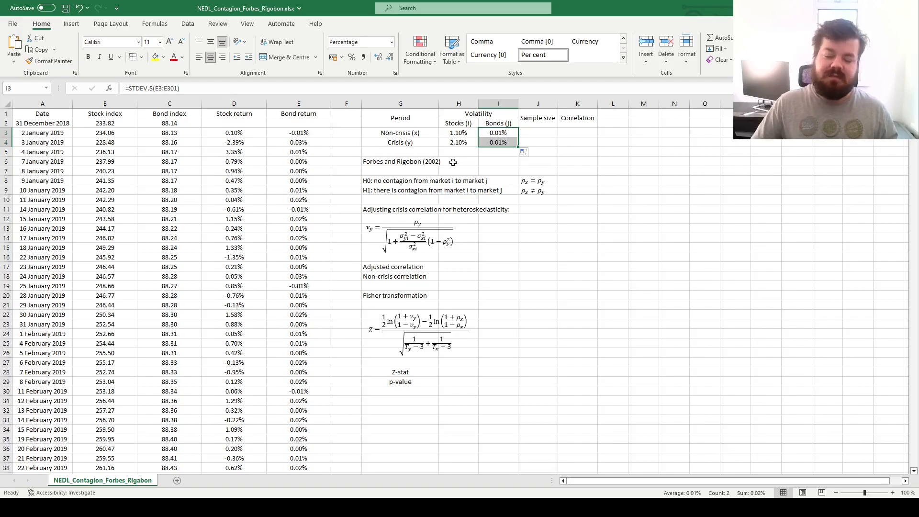
pyautogui.moveTo(471, 176)
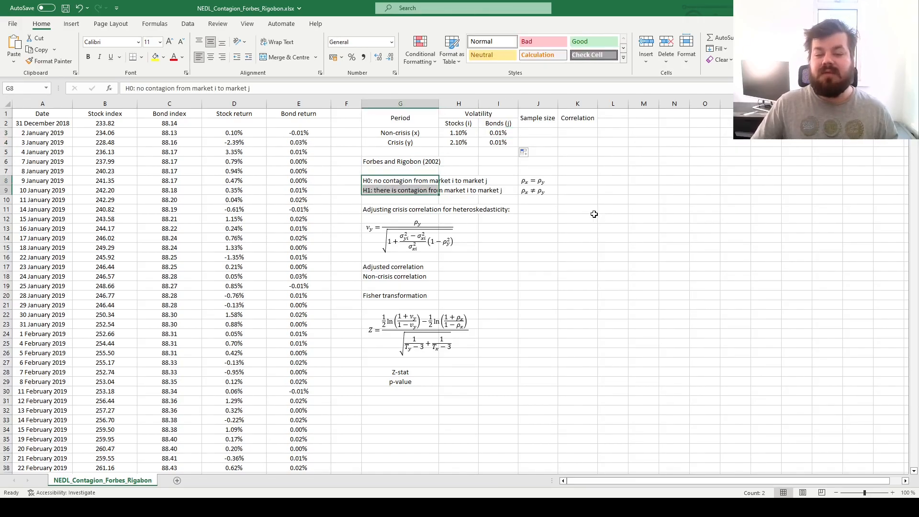
pyautogui.moveTo(565, 235)
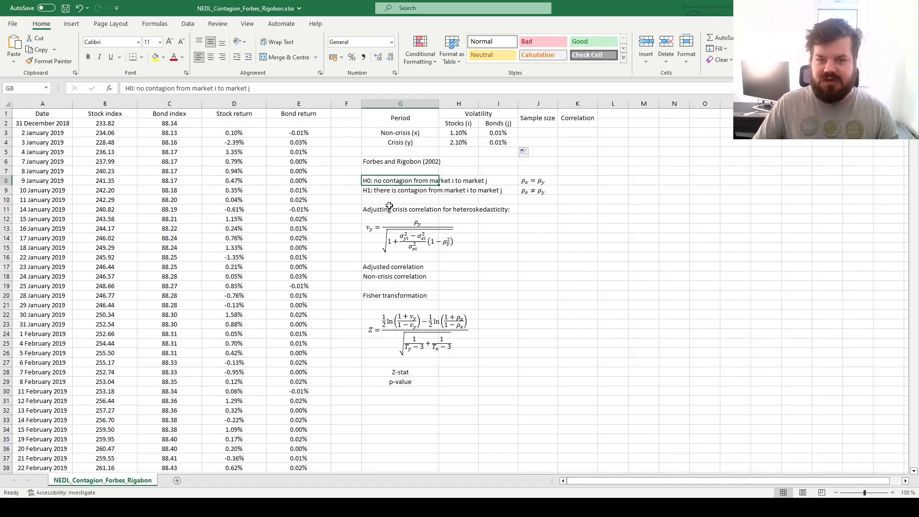
pyautogui.moveTo(402, 200)
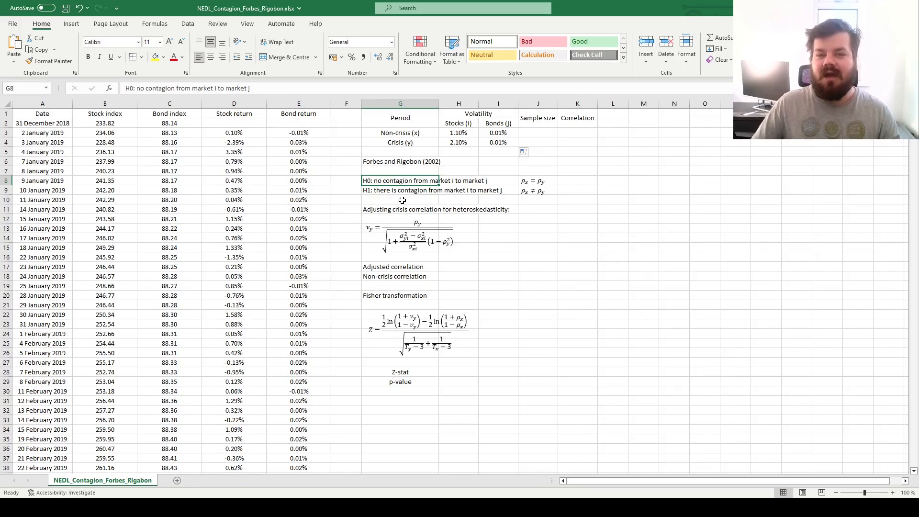
pyautogui.moveTo(400, 210)
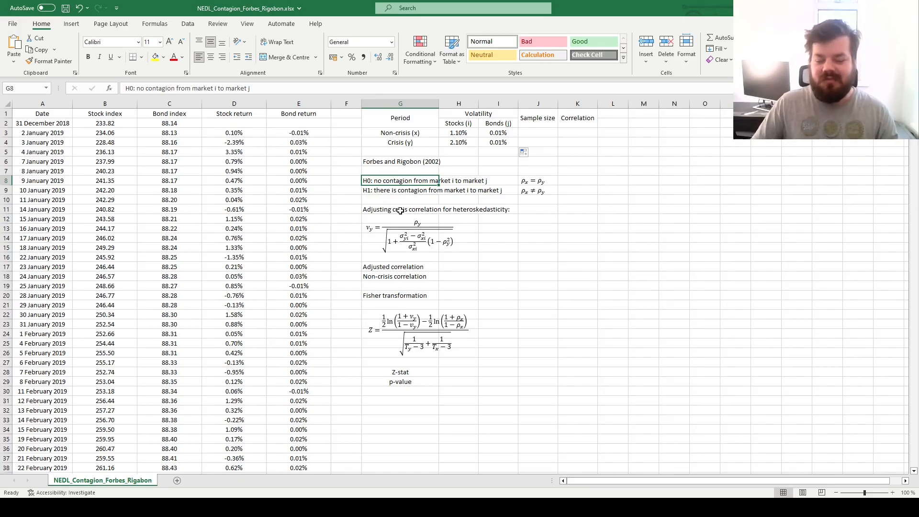
pyautogui.click(459, 133)
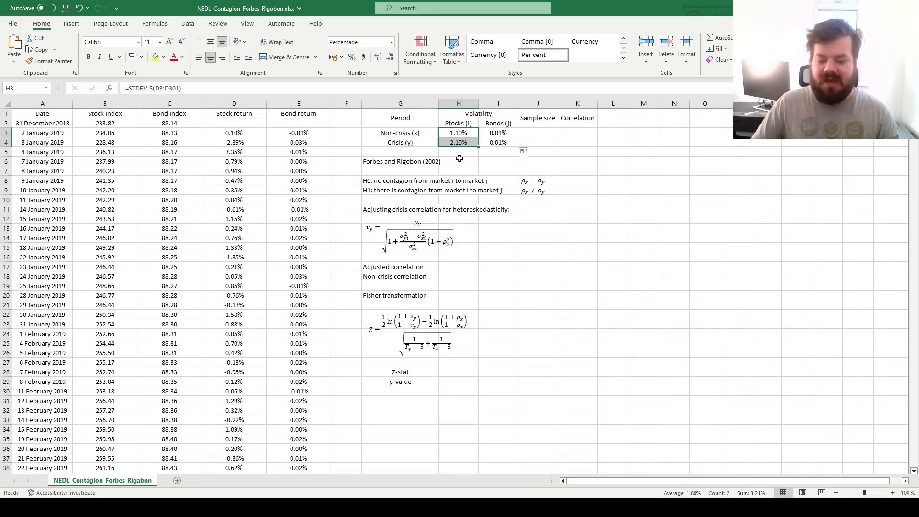
pyautogui.moveTo(475, 154)
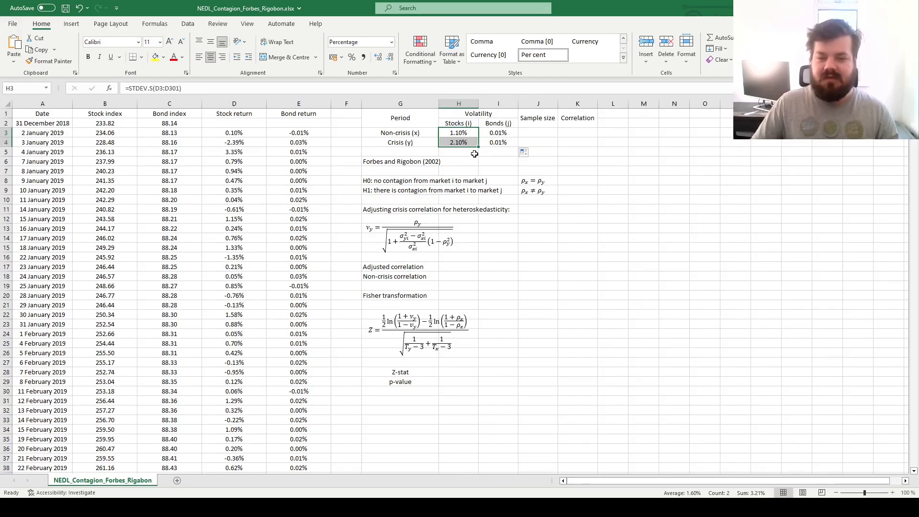
pyautogui.click(498, 133)
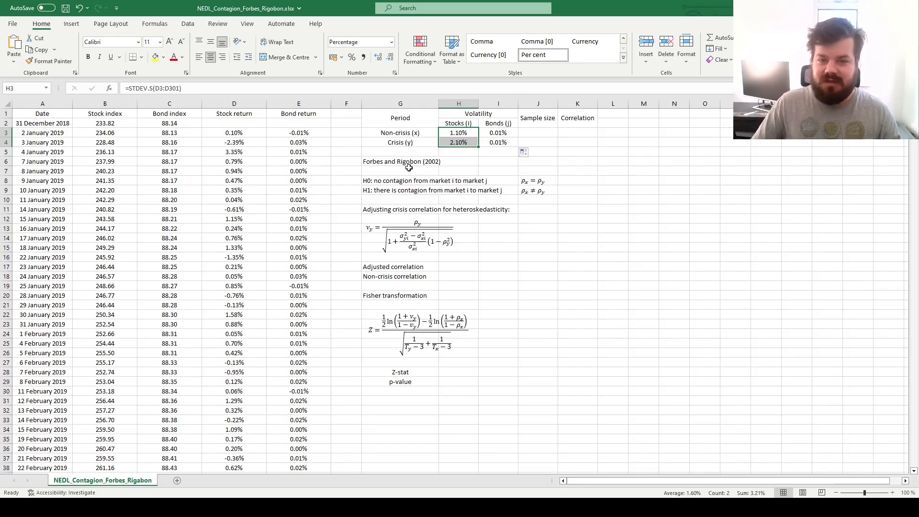
pyautogui.moveTo(435, 164)
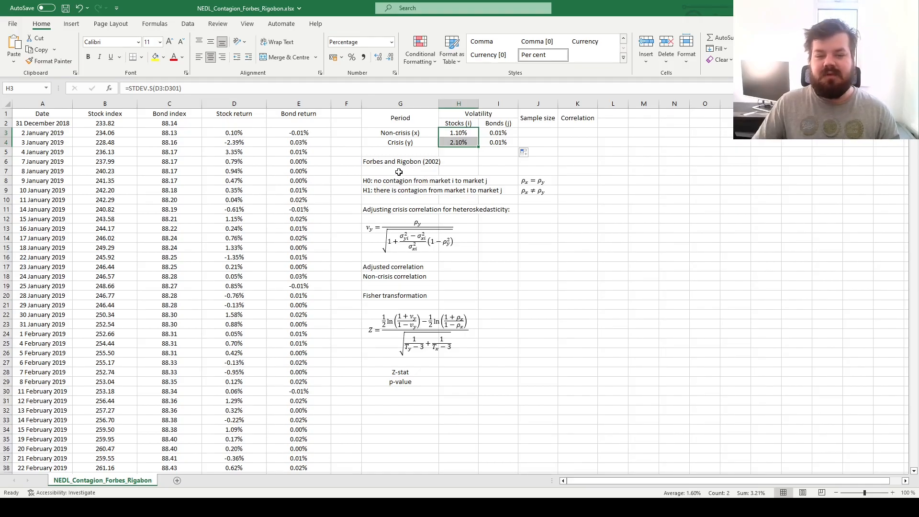
pyautogui.click(400, 161)
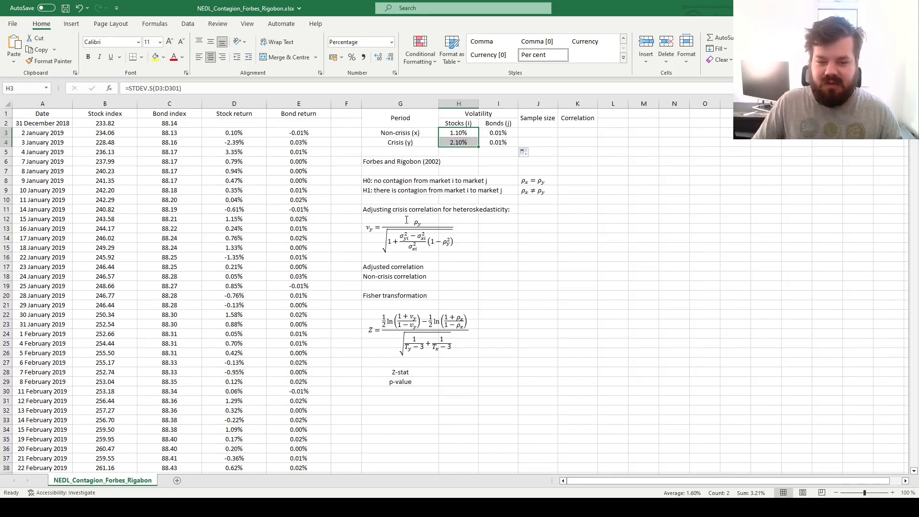
pyautogui.moveTo(472, 220)
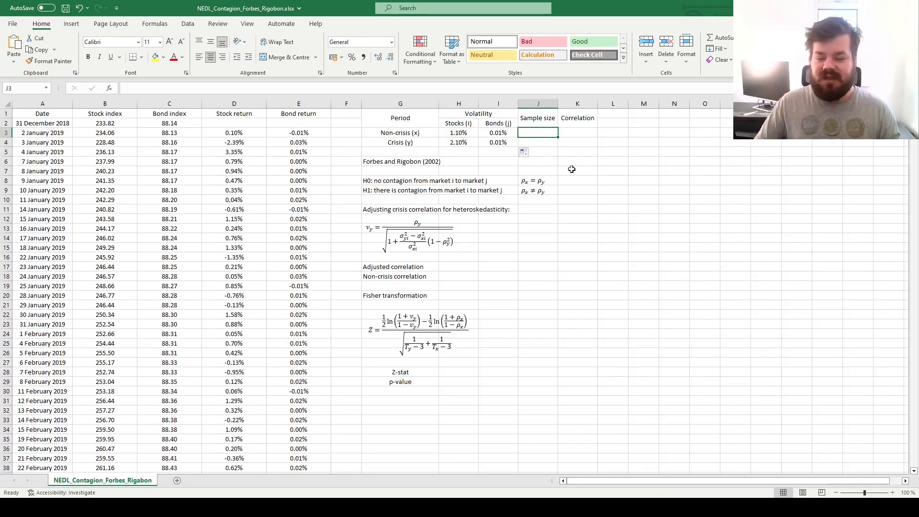
# - Enter =COUNT(D3:D301) in J3 and =COUNT(D302:D507) in J4
pyautogui.write('=COUN')
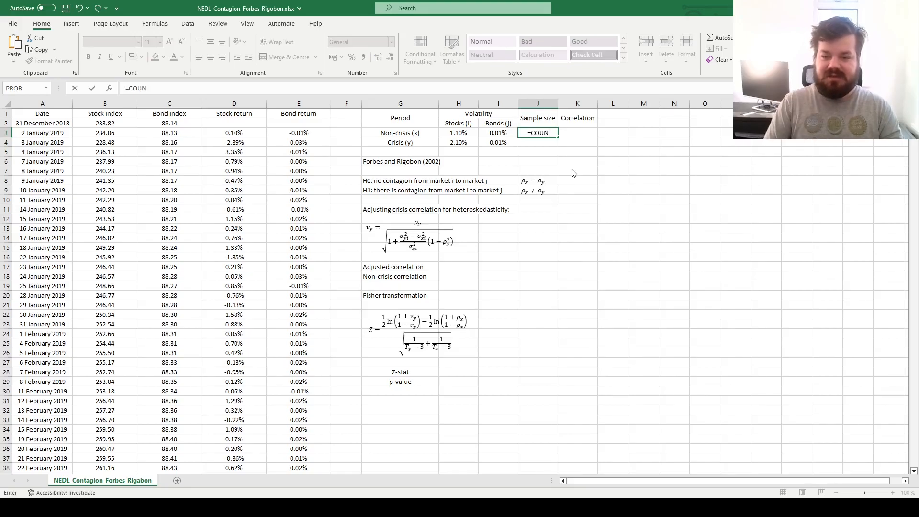
pyautogui.moveTo(234, 133); pyautogui.dragTo(234, 363)
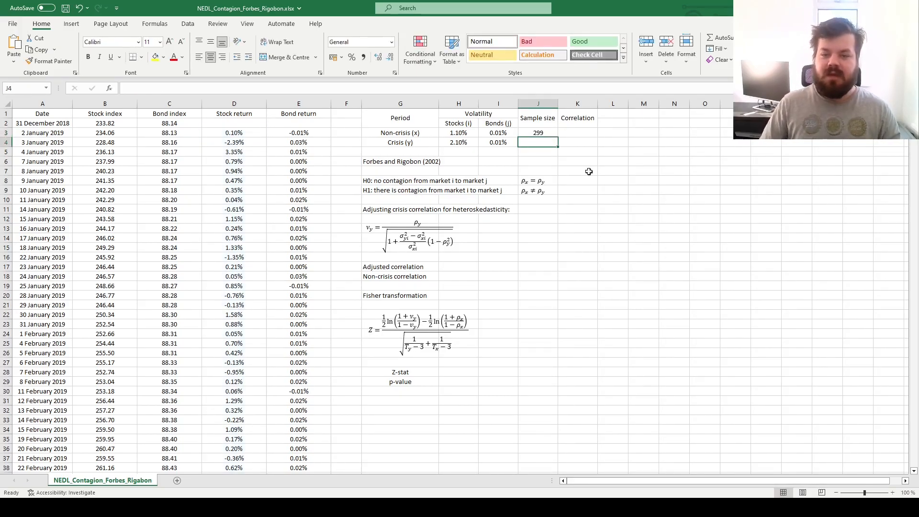
pyautogui.write('=COUNT(D')
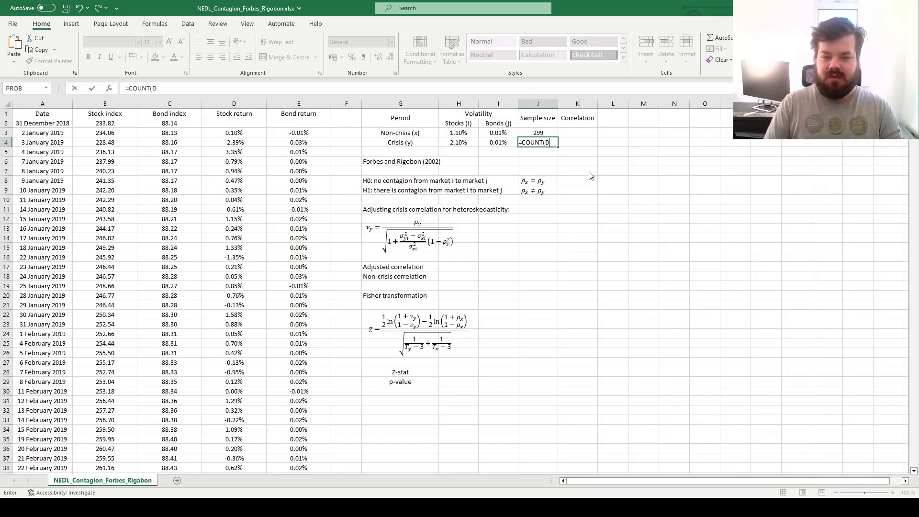
pyautogui.write('302:')
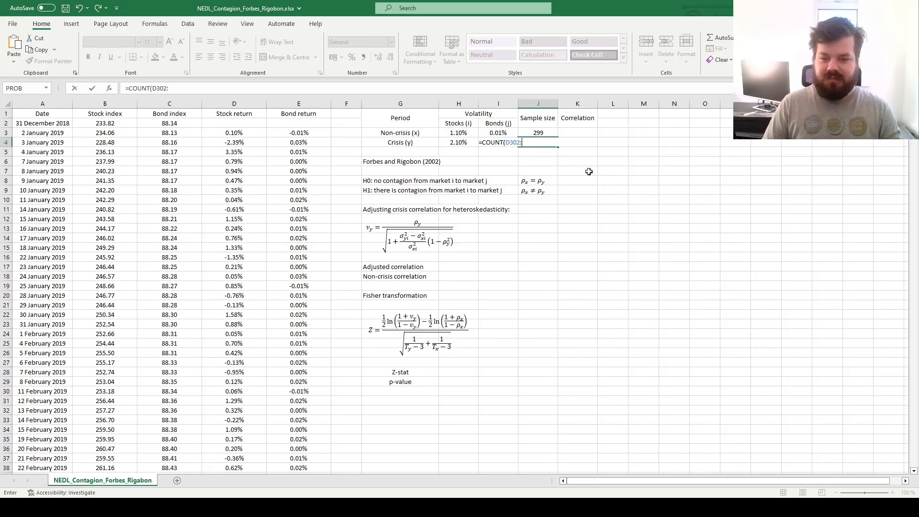
pyautogui.write('D507)')
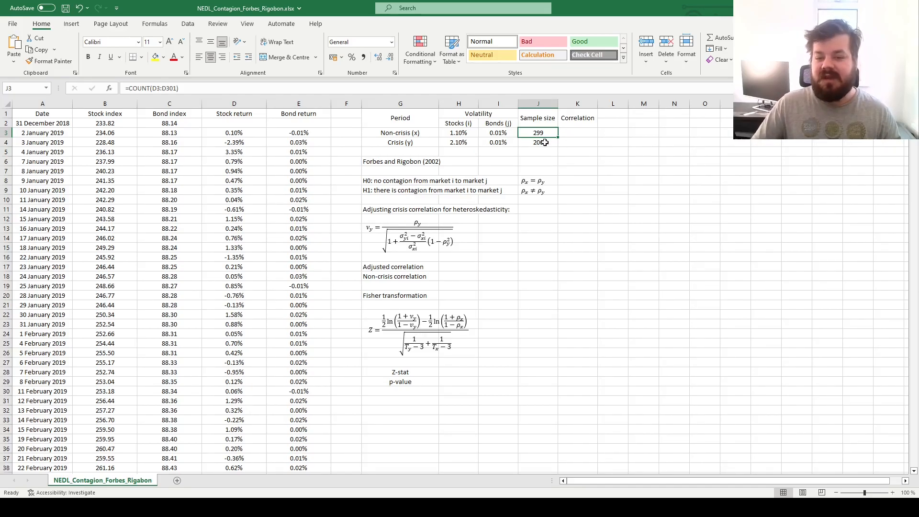
pyautogui.click(577, 133)
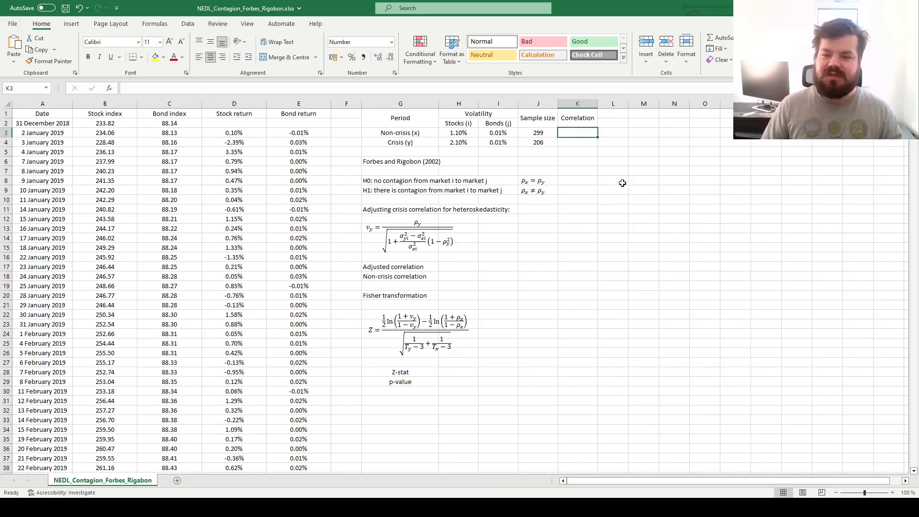
# - Enter CORREL formulas over stock and bond returns in K3 and K4
pyautogui.write('=CORREL(D3:D301')
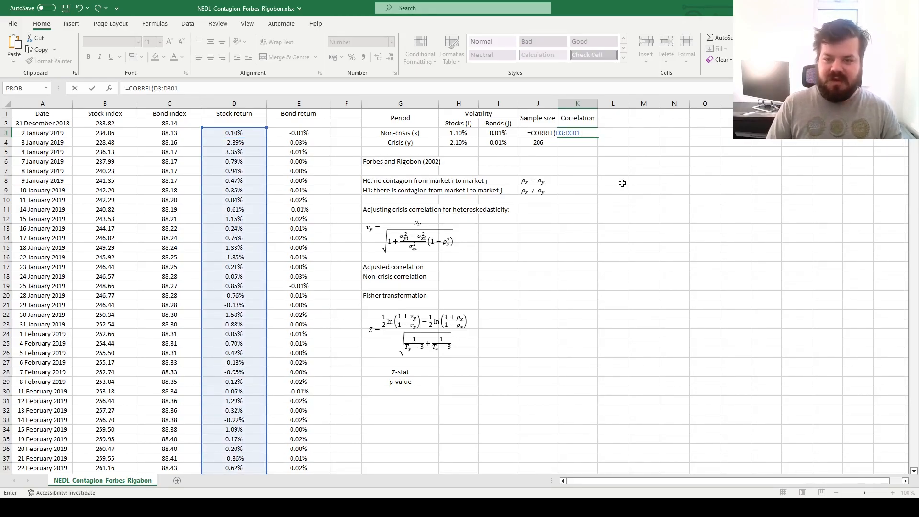
pyautogui.click(298, 133)
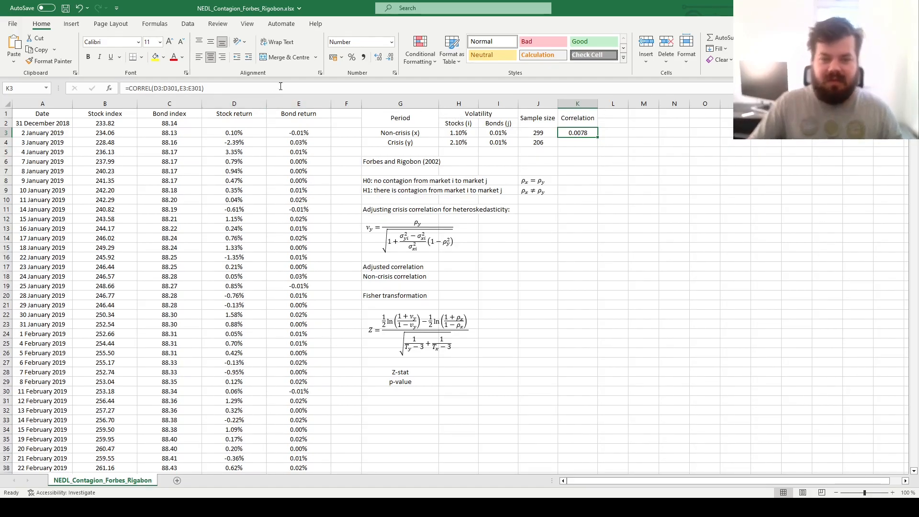
pyautogui.click(577, 141)
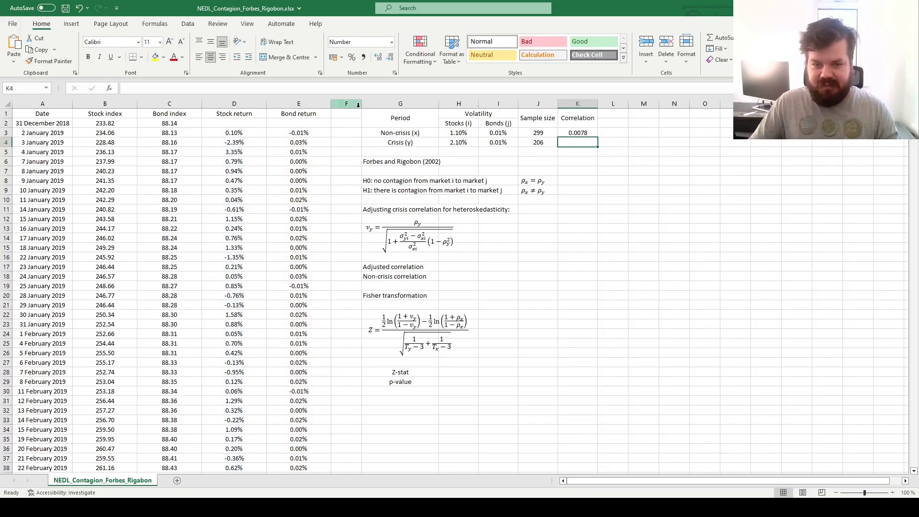
pyautogui.write('=CORREL(D3:D301,E3:E301)')
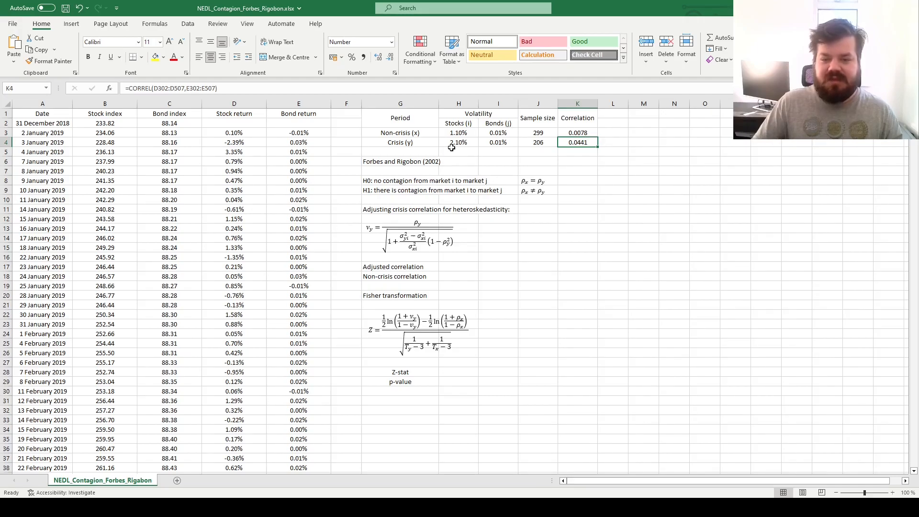
pyautogui.click(458, 133)
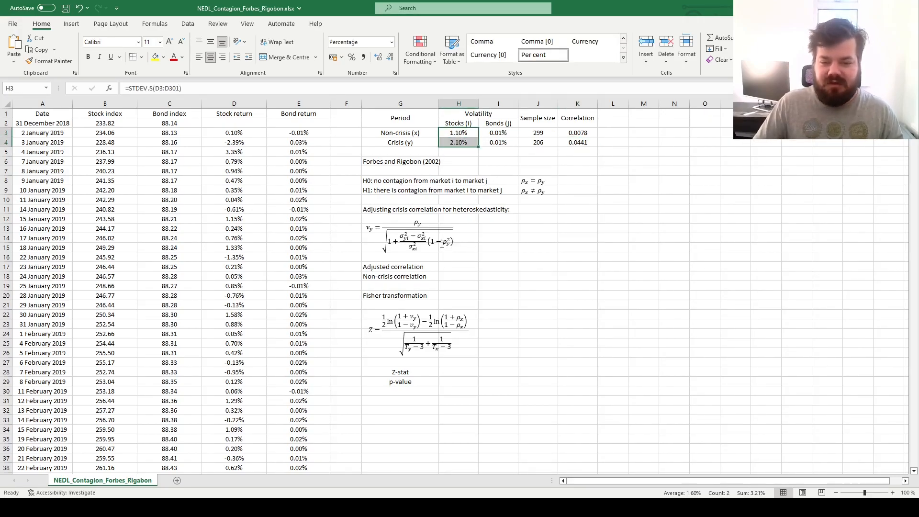
pyautogui.moveTo(464, 272)
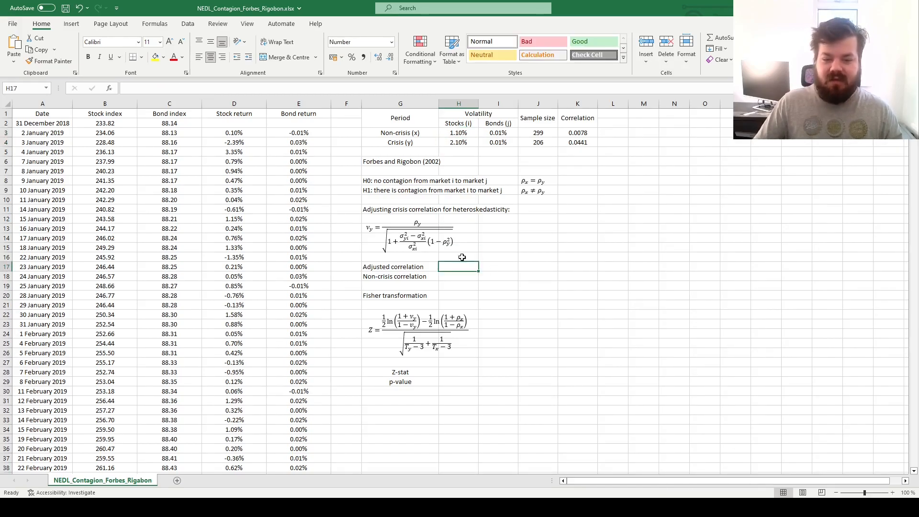
# - In H17, begin the adjusted correlation as =K4/SQRT(1+(
pyautogui.click(400, 266)
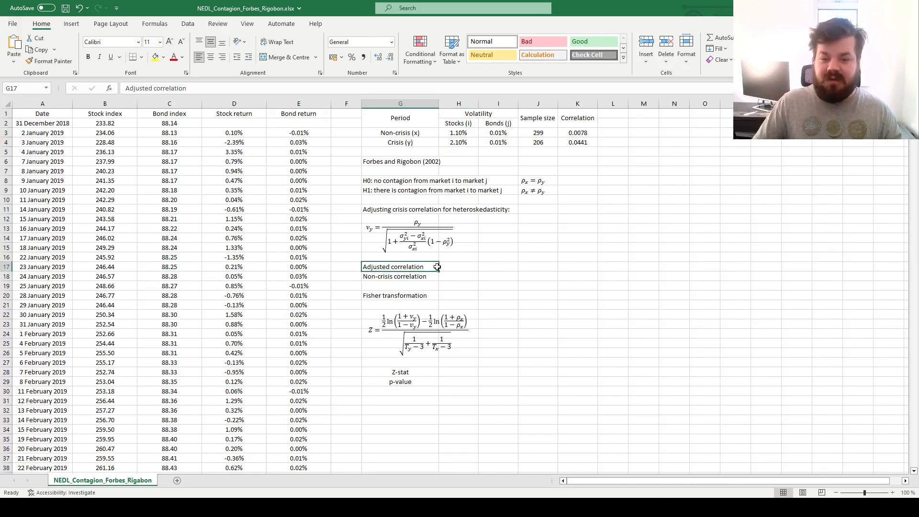
pyautogui.moveTo(433, 266)
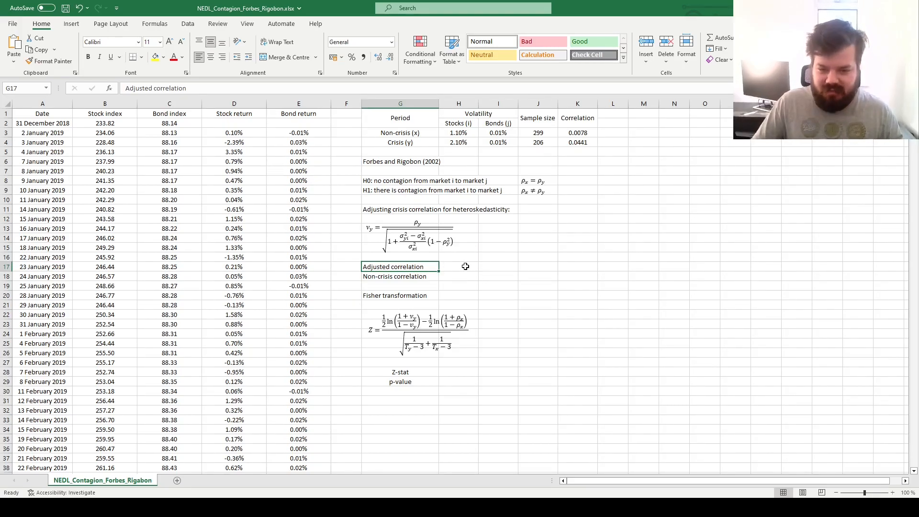
pyautogui.write('=')
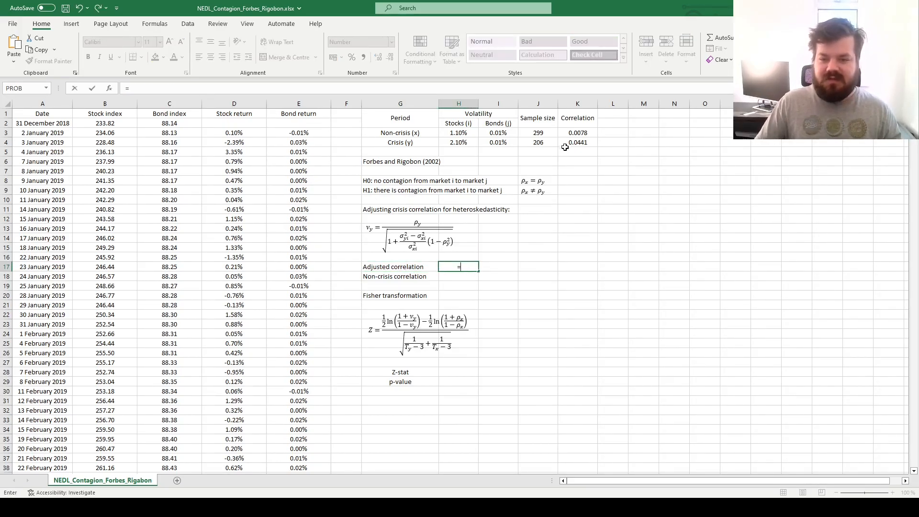
pyautogui.click(576, 142)
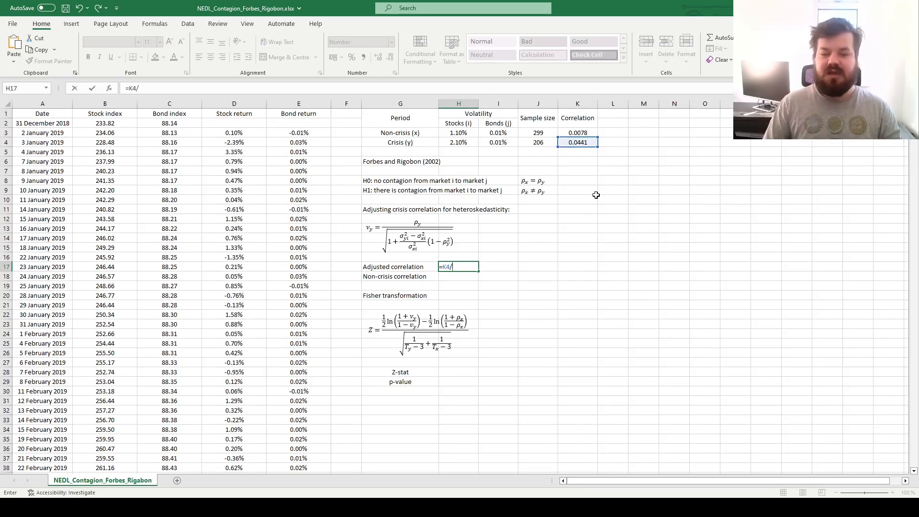
pyautogui.write('SQRT')
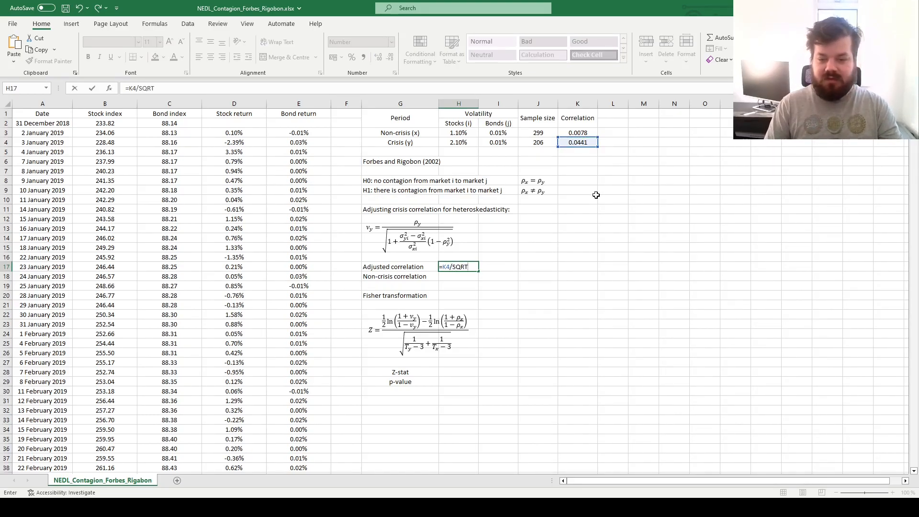
pyautogui.write('(1 +')
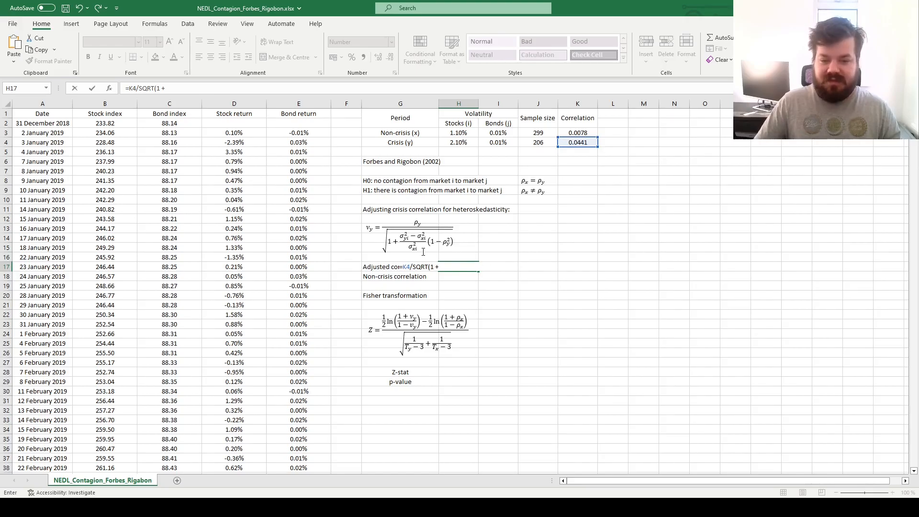
pyautogui.moveTo(484, 251)
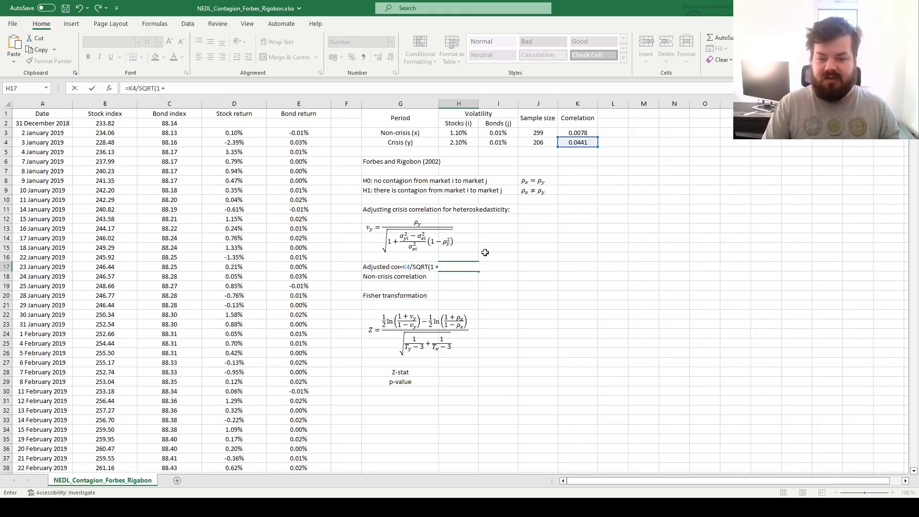
pyautogui.write('(')
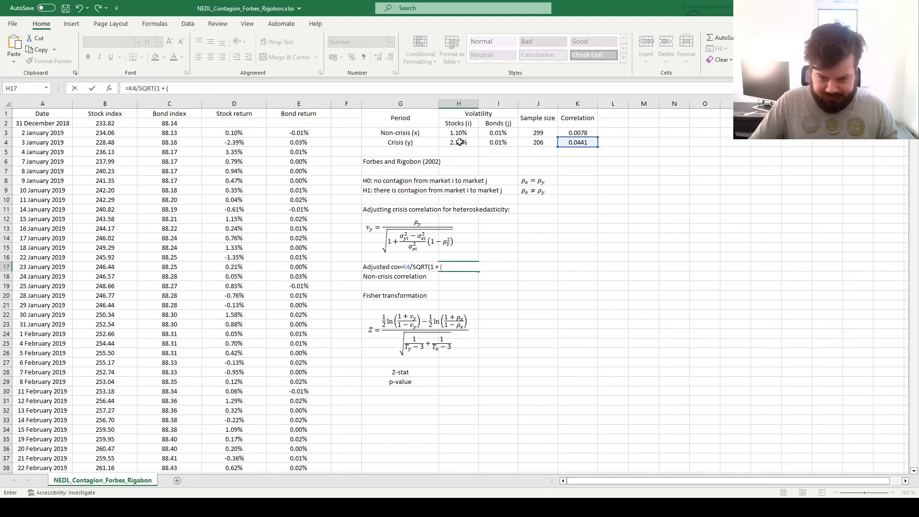
# - Add the (H4^2-H3^2)/H3^2*(1-K4^2 volatility adjustment terms
pyautogui.click(459, 143)
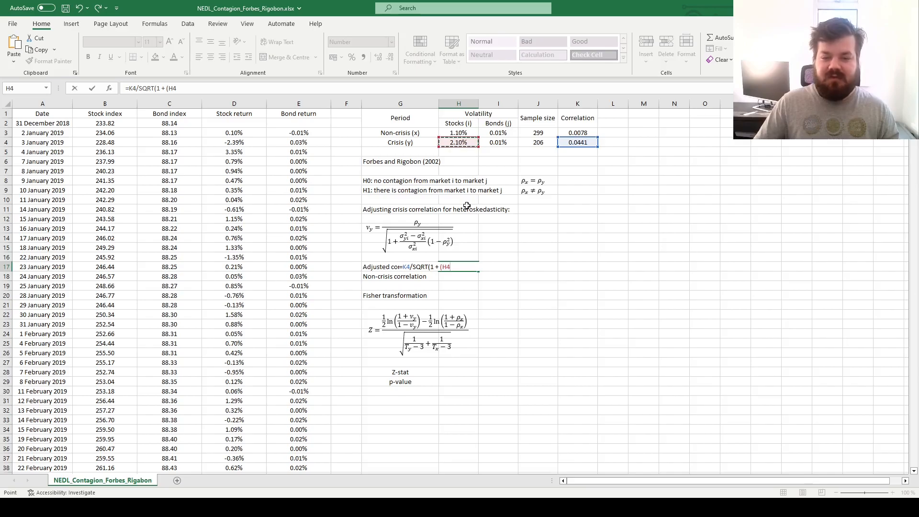
pyautogui.write('^2 - H3')
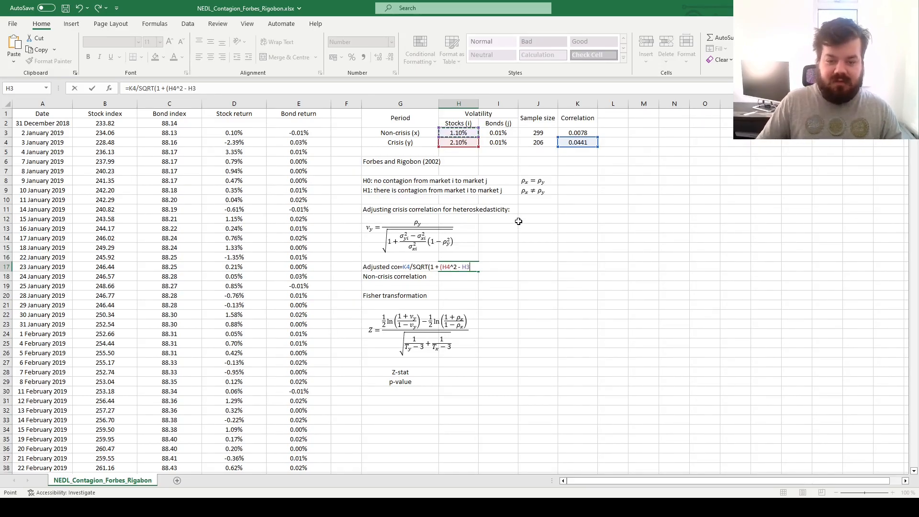
pyautogui.write('^2)')
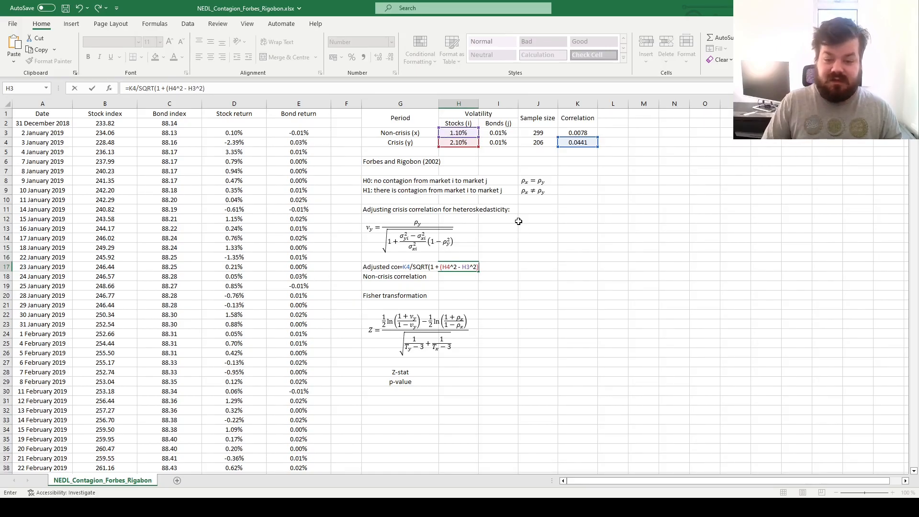
pyautogui.write('/')
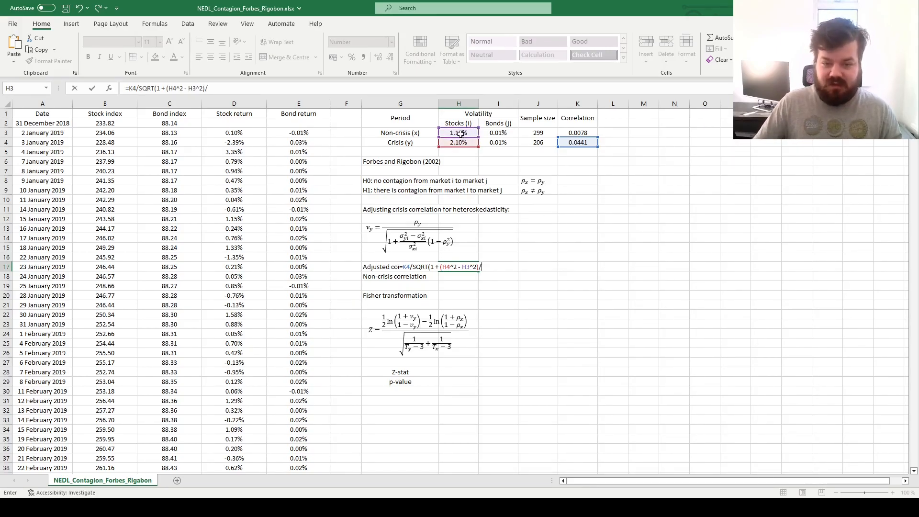
pyautogui.click(458, 133)
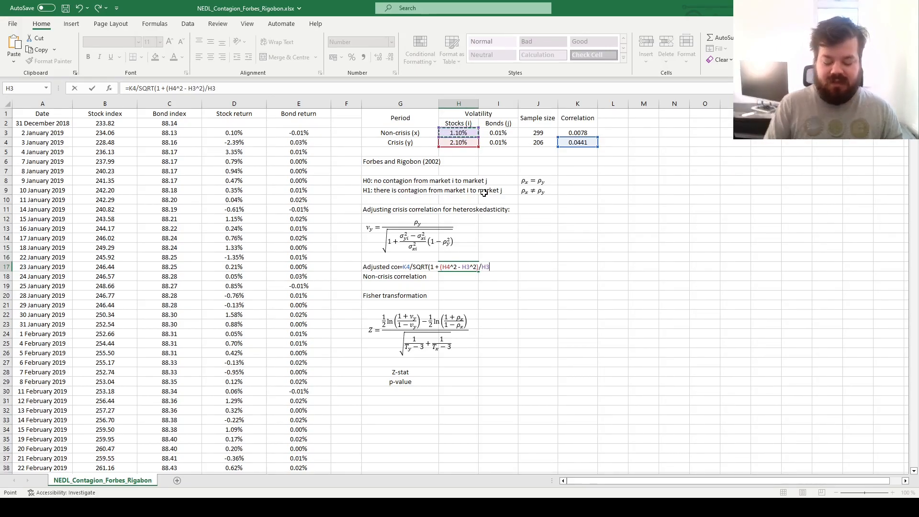
pyautogui.write('^2*')
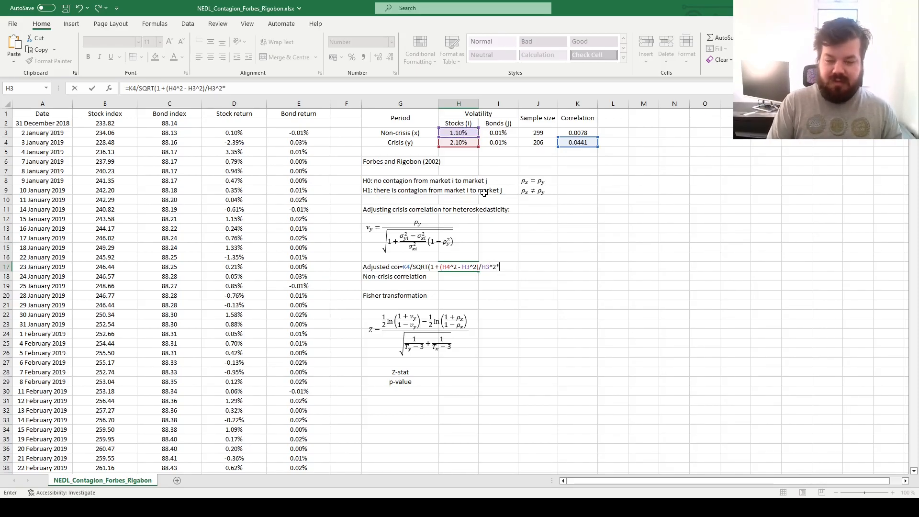
pyautogui.write('(1-')
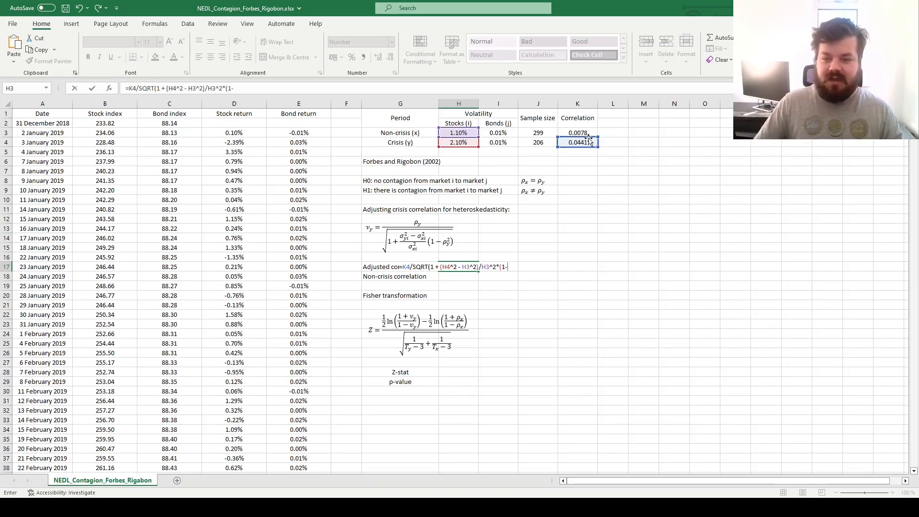
pyautogui.write('K4^2))')
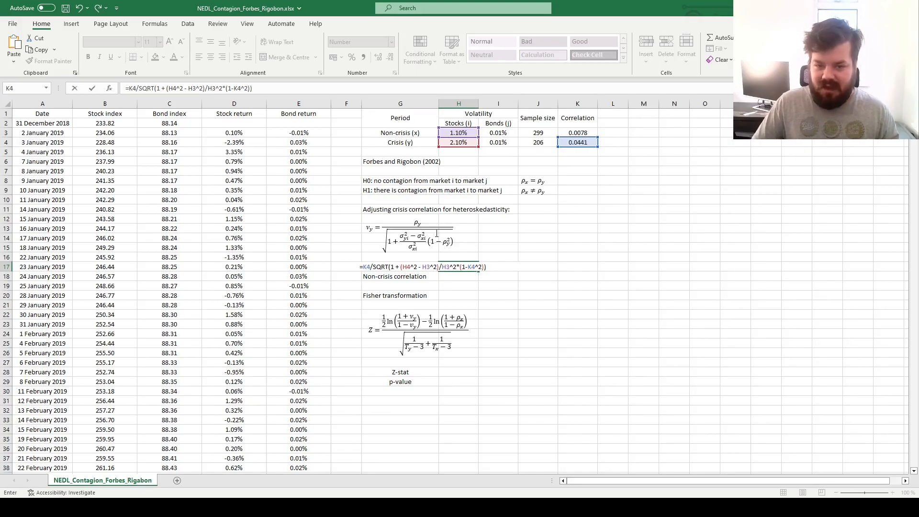
pyautogui.moveTo(460, 248)
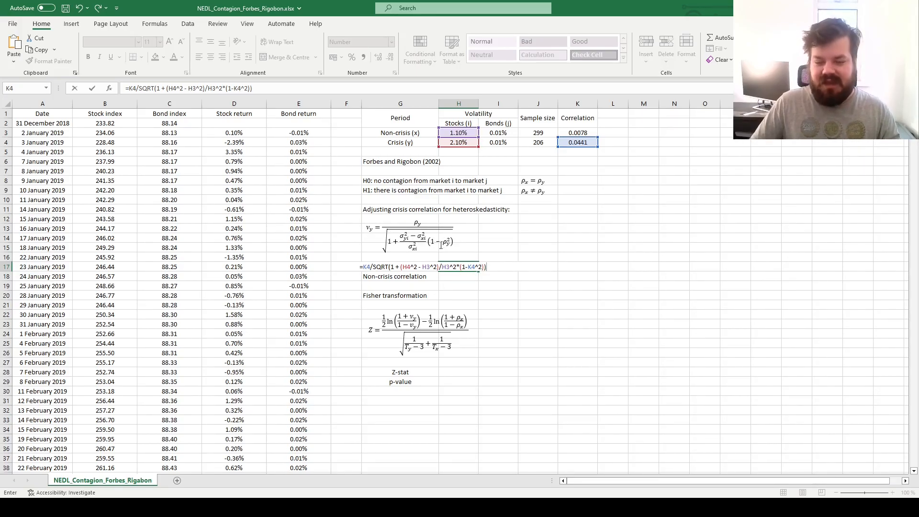
pyautogui.moveTo(426, 255)
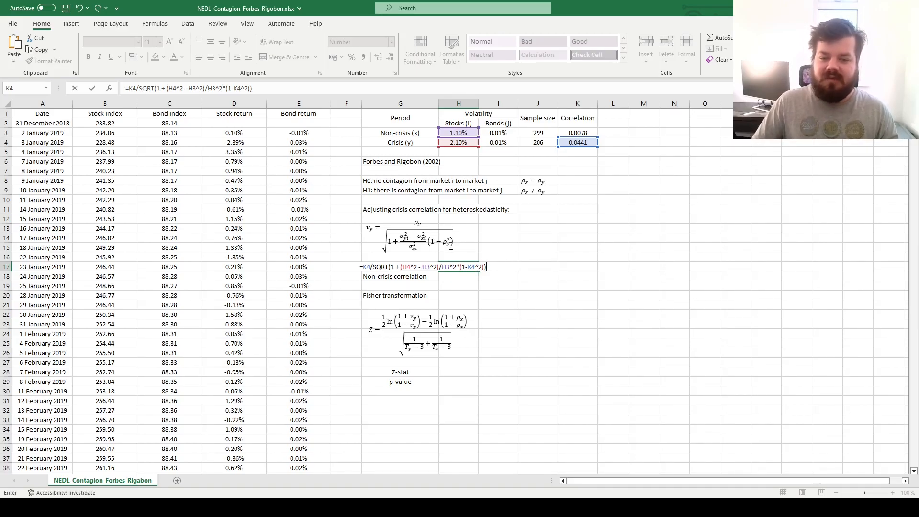
pyautogui.moveTo(468, 250)
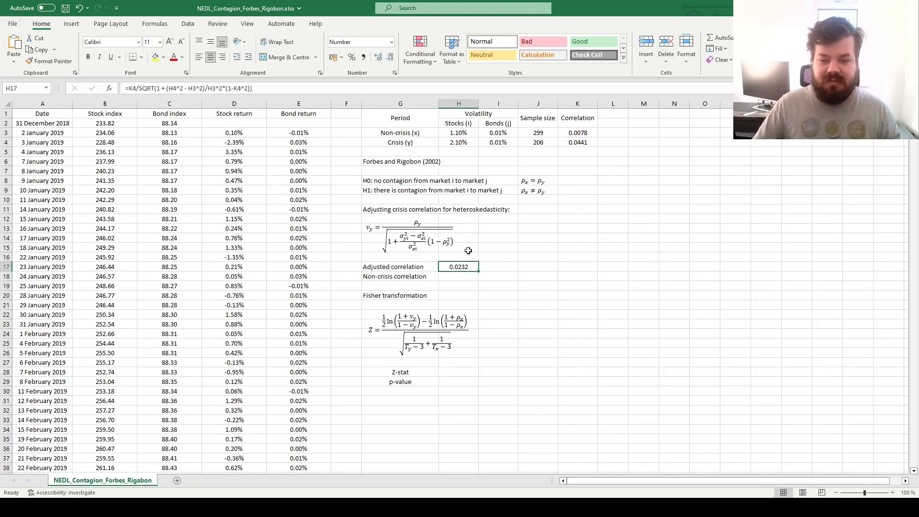
# - Compare the 0.0232 adjusted correlation in H17 with the crisis correlation in K4
pyautogui.click(577, 142)
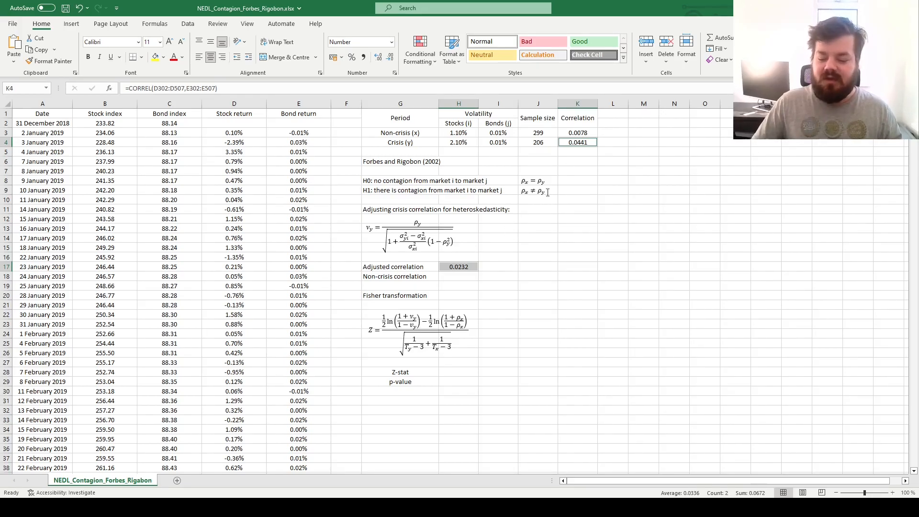
pyautogui.click(457, 266)
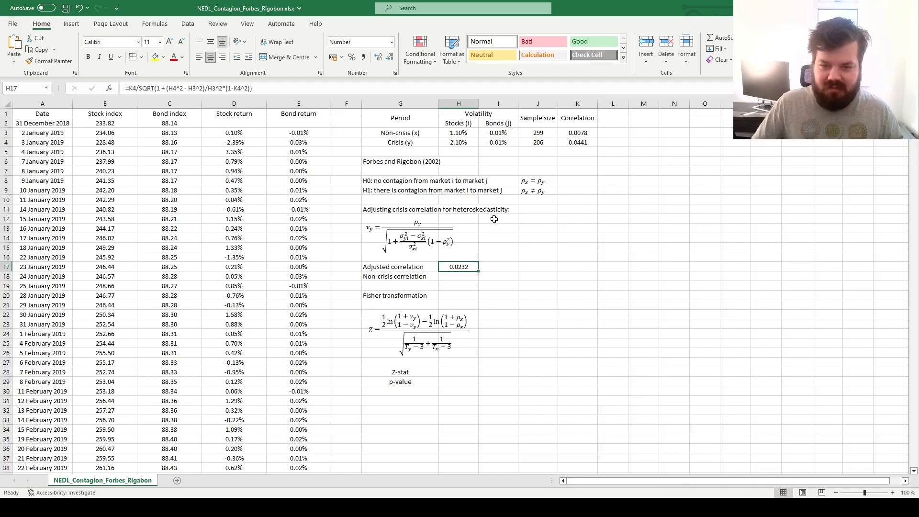
pyautogui.moveTo(513, 217)
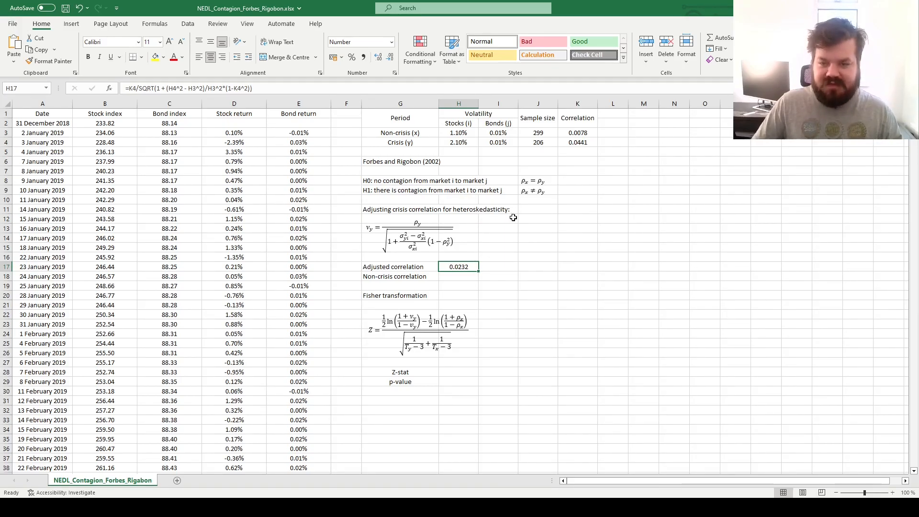
# - Recheck the adjusted and crisis correlations, then select the Fisher transformation heading
pyautogui.click(577, 141)
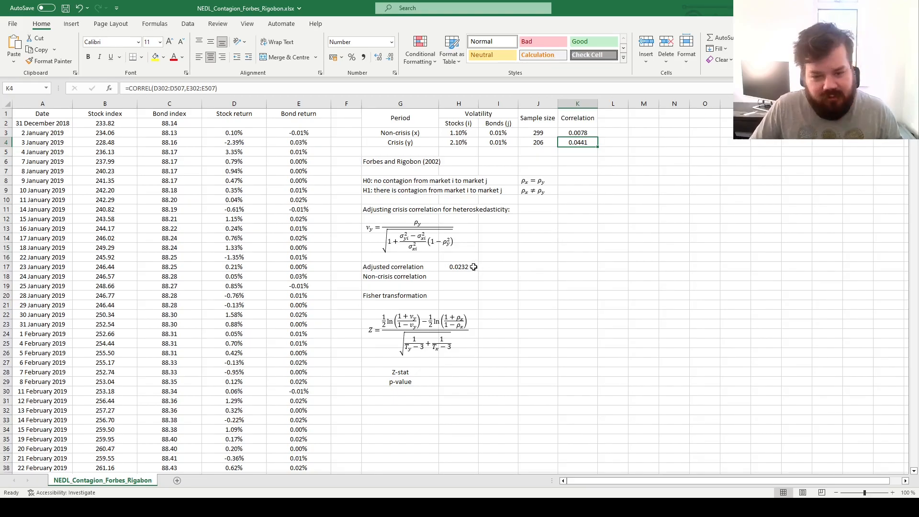
pyautogui.click(459, 267)
pyautogui.write('=')
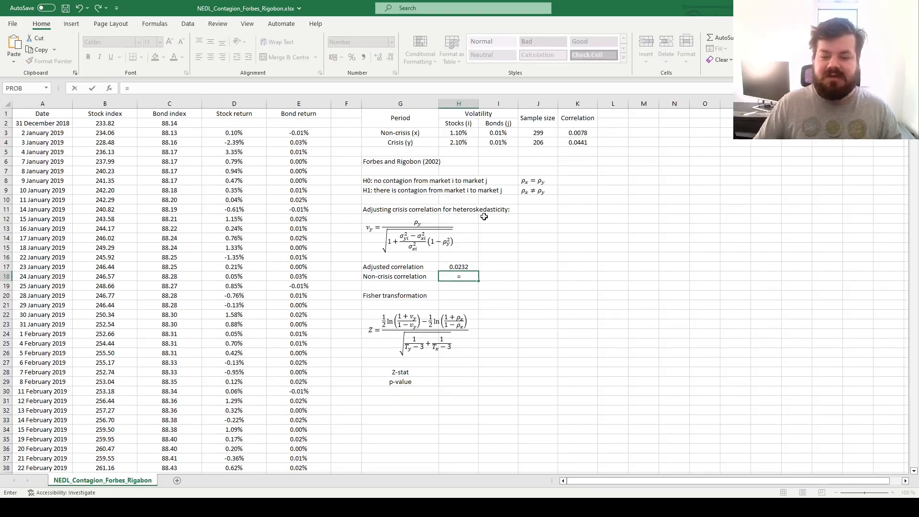
pyautogui.press('Enter')
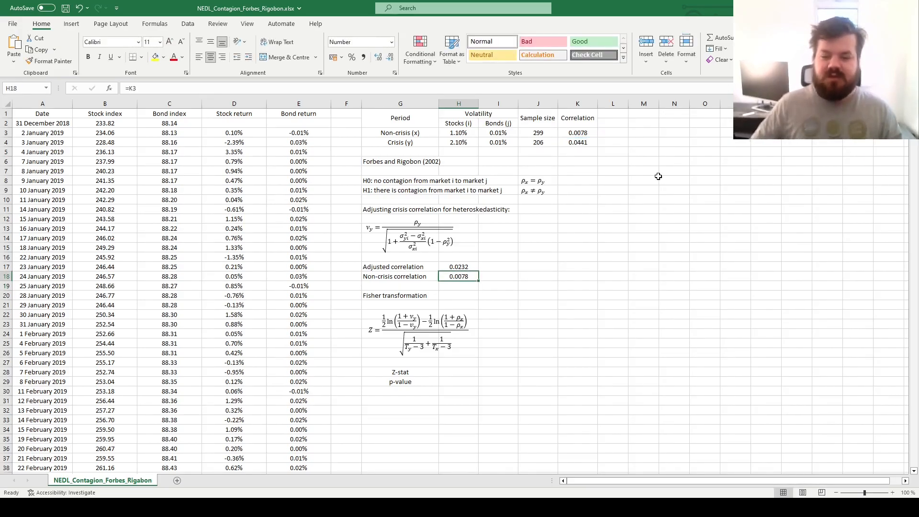
pyautogui.moveTo(512, 290)
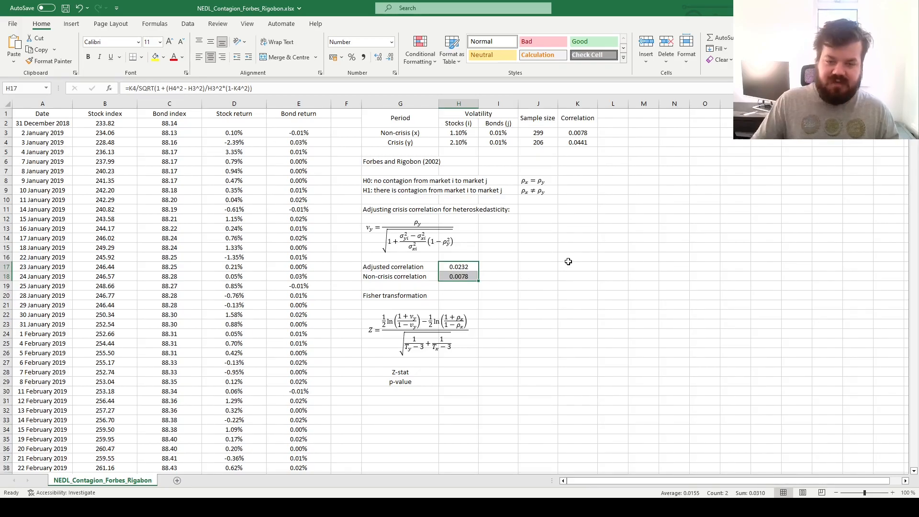
pyautogui.moveTo(561, 267)
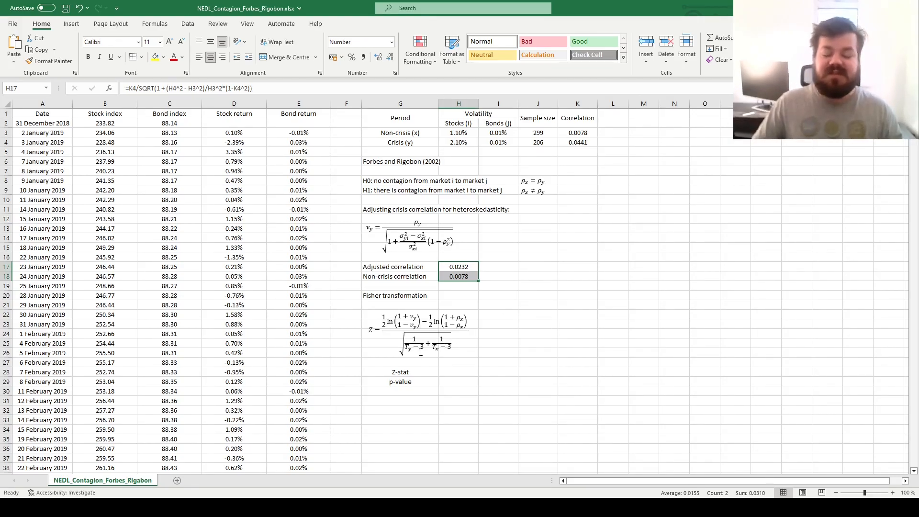
pyautogui.click(399, 295)
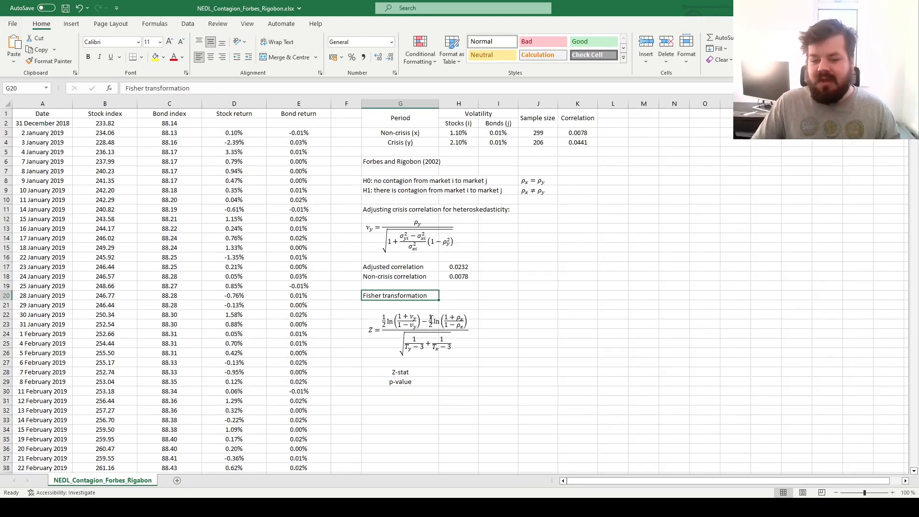
pyautogui.moveTo(518, 207)
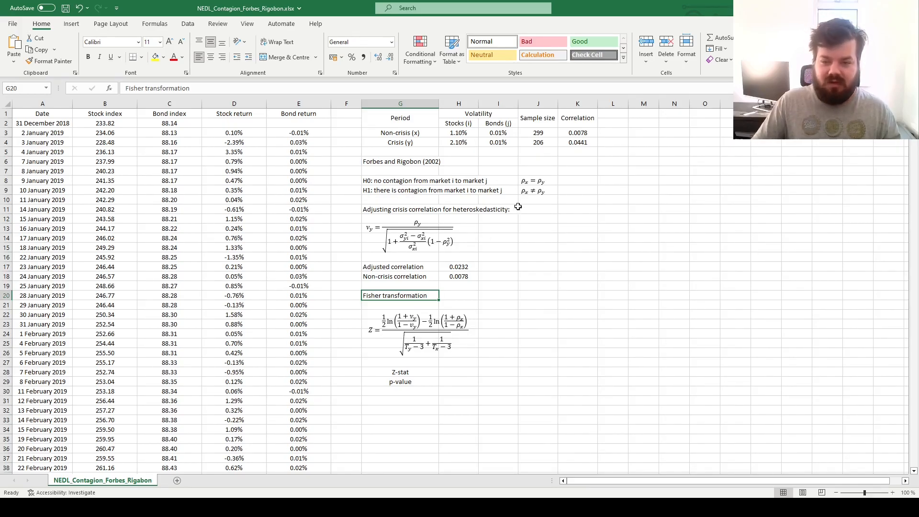
pyautogui.click(576, 141)
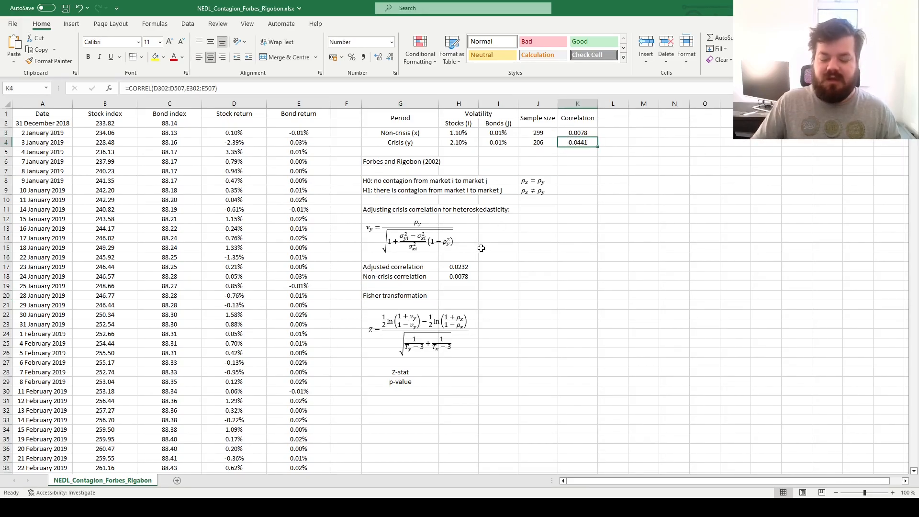
pyautogui.click(459, 267)
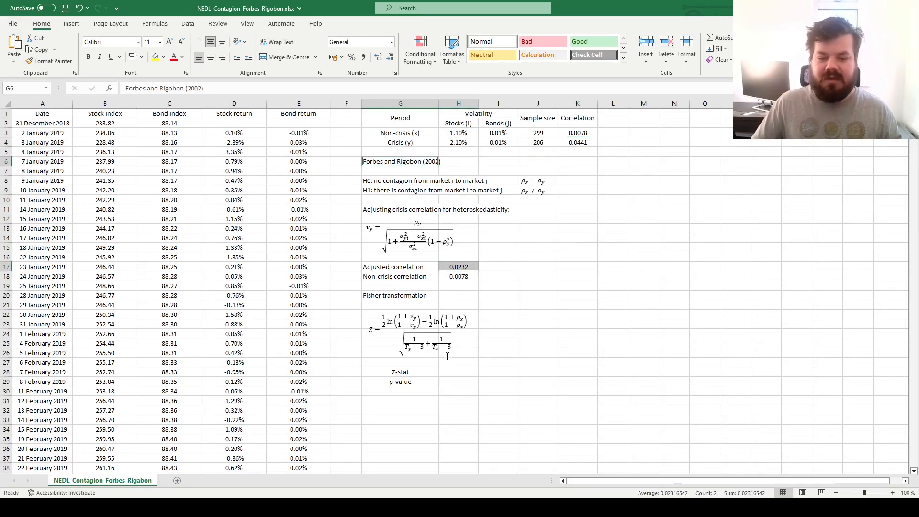
# - Enter the Fisher Z-stat formula in H28 using H17, H18, J3 and J4, giving 0.1682
pyautogui.click(458, 371)
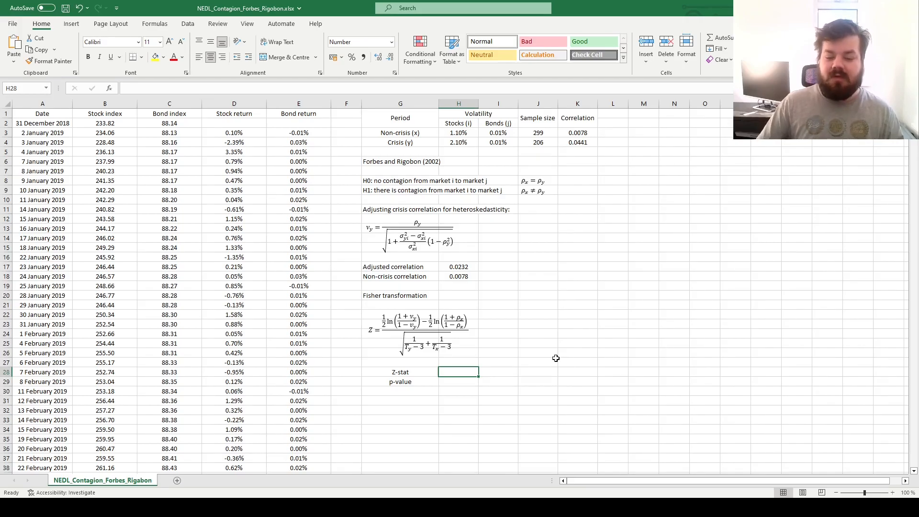
pyautogui.write('=(')
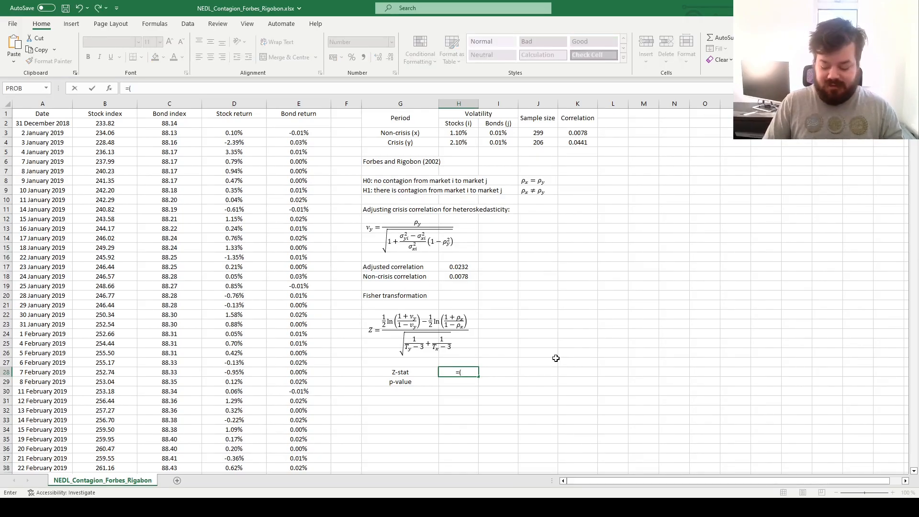
pyautogui.write('1/2*L')
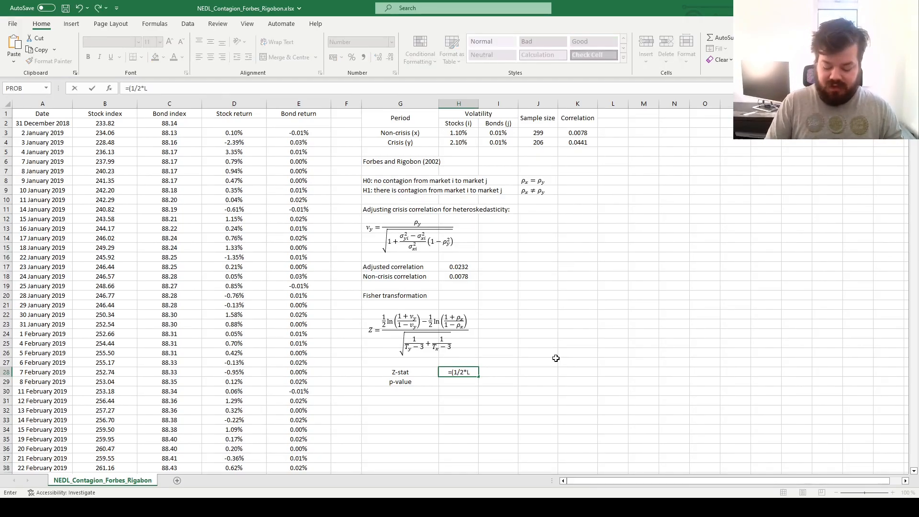
pyautogui.write('LN((1+H17)/(1-H17)) - 1/2*LN((')
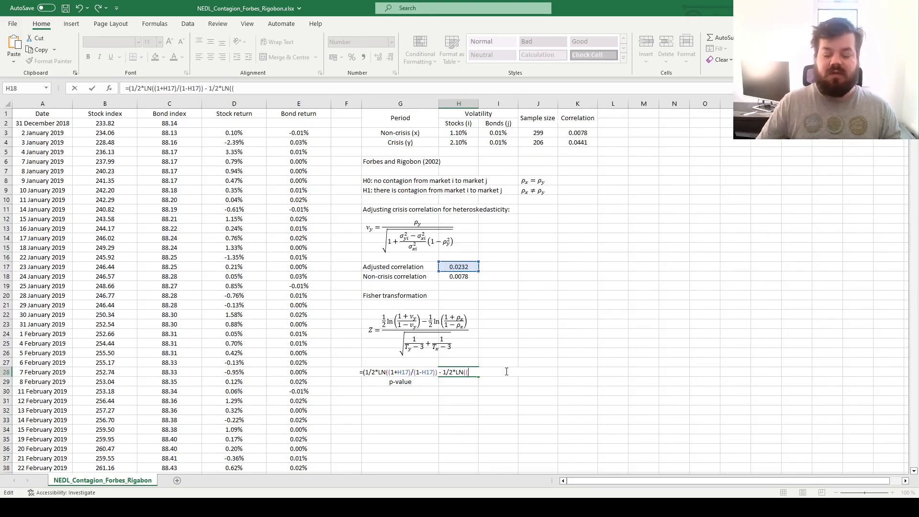
pyautogui.write('1+H18)/')
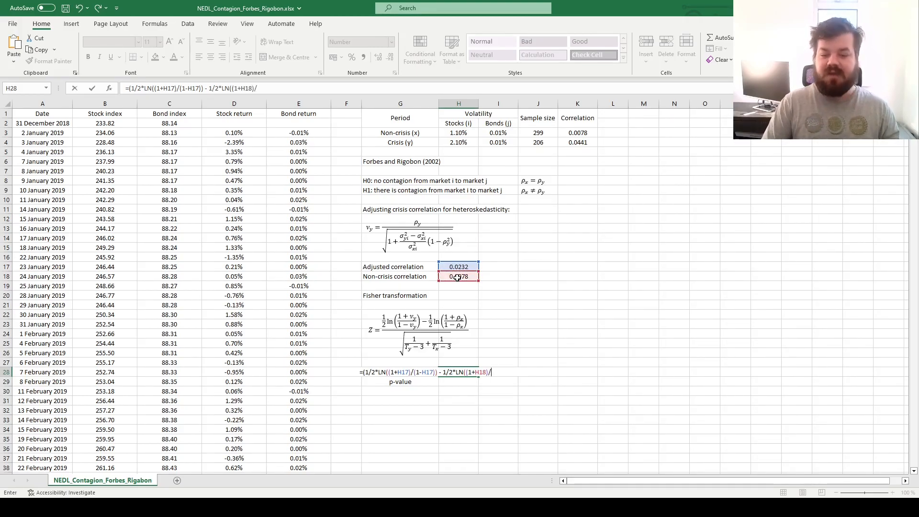
pyautogui.write('(1-H18')
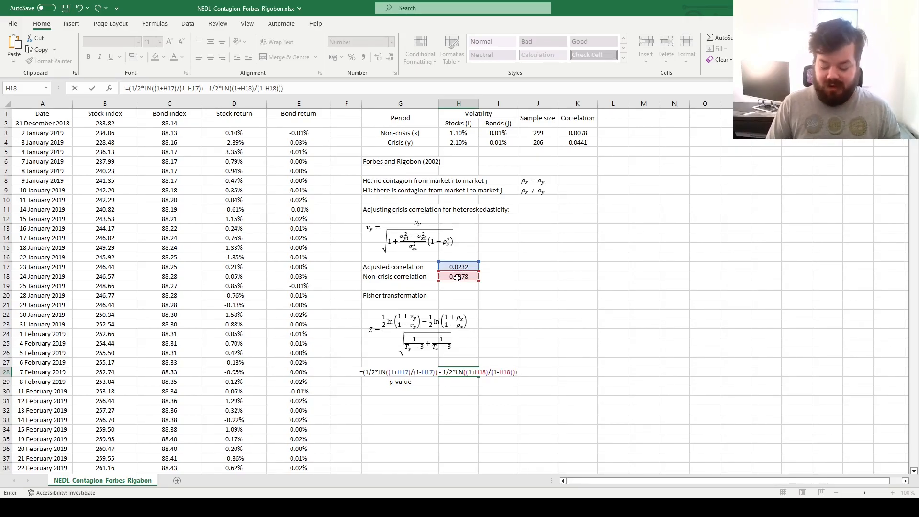
pyautogui.write('/')
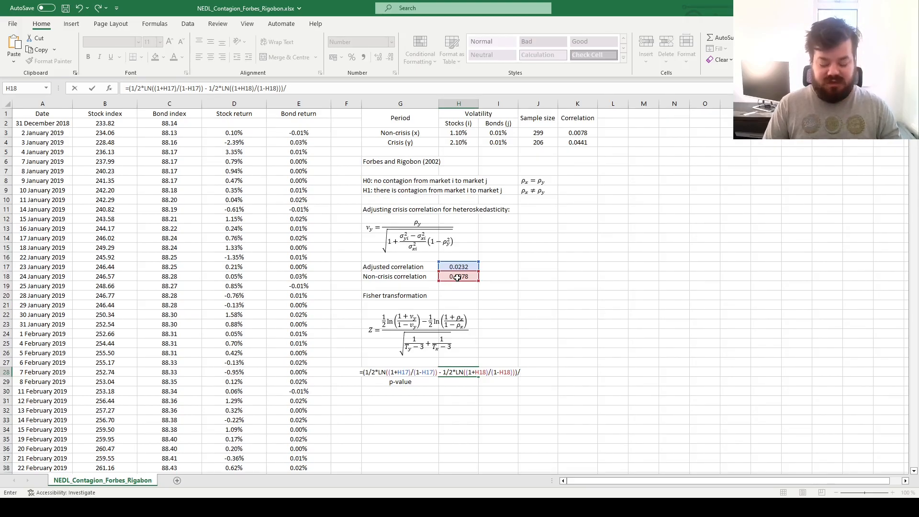
pyautogui.write('SQRT(')
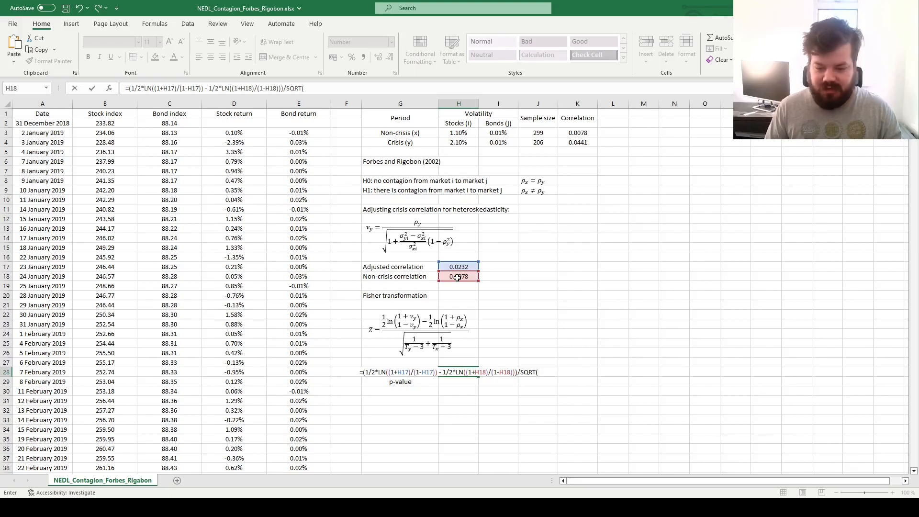
pyautogui.write('1/(J4-3')
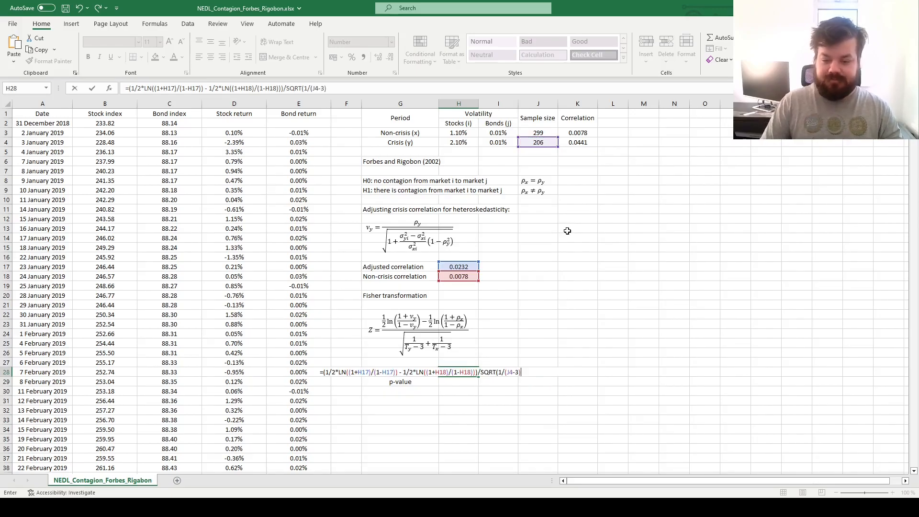
pyautogui.write('+ 1/(')
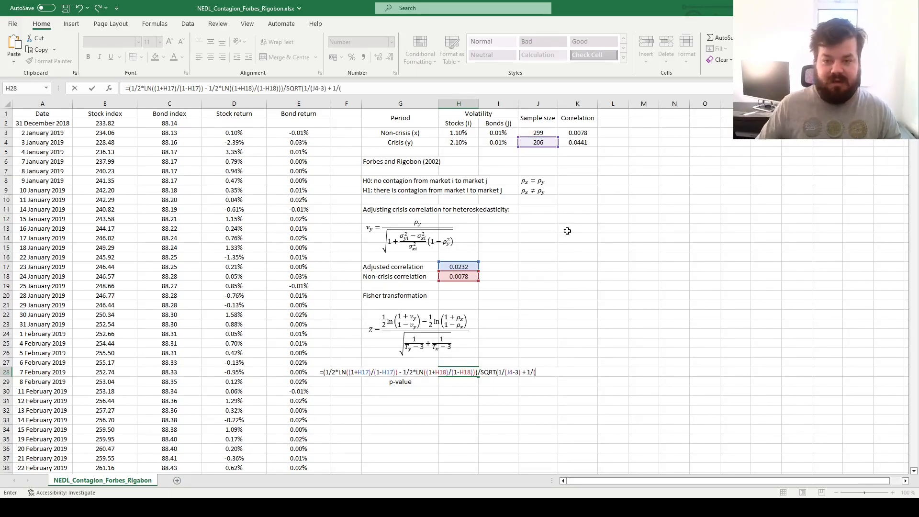
pyautogui.click(538, 132)
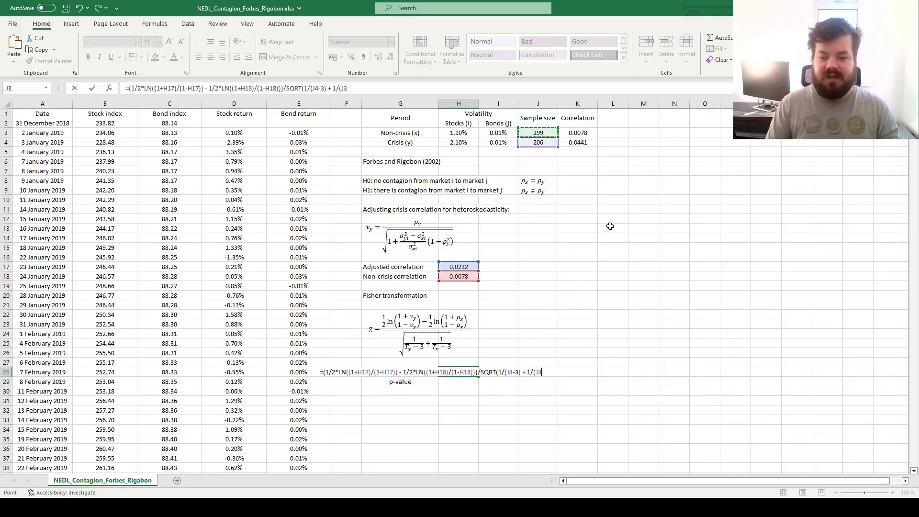
pyautogui.write('-3)')
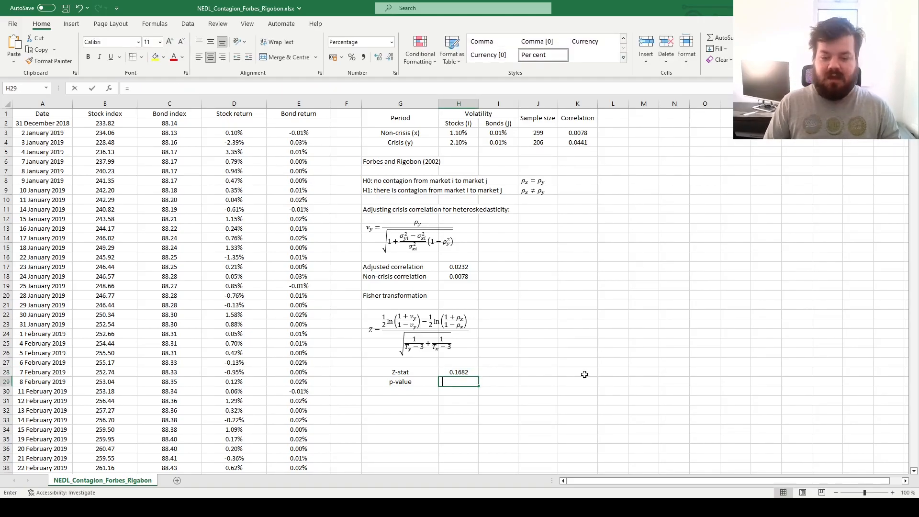
# - Enter =2*(1 - NORM.S.DIST(ABS(H28),1)) in H29 to show the 86.65% p-value
pyautogui.write('=2*(1 - NORM.S.DIST(ABS(H28),1))')
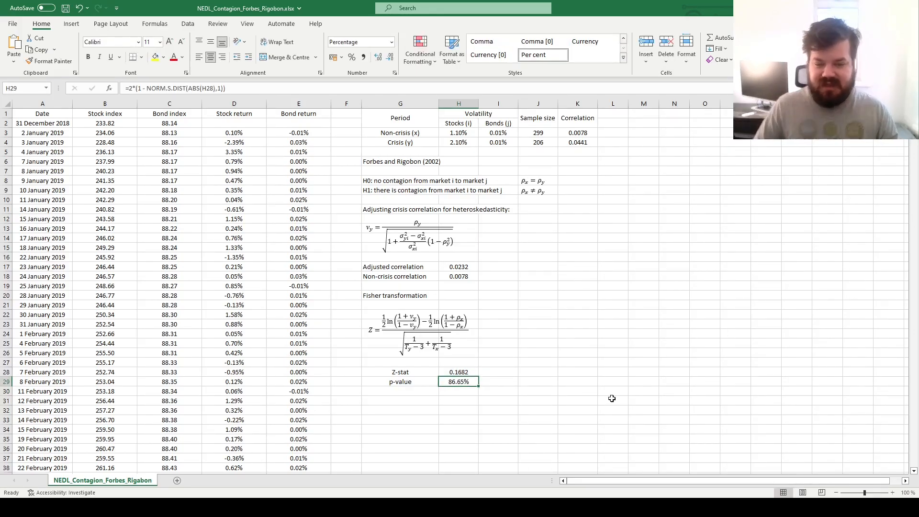
pyautogui.moveTo(570, 196)
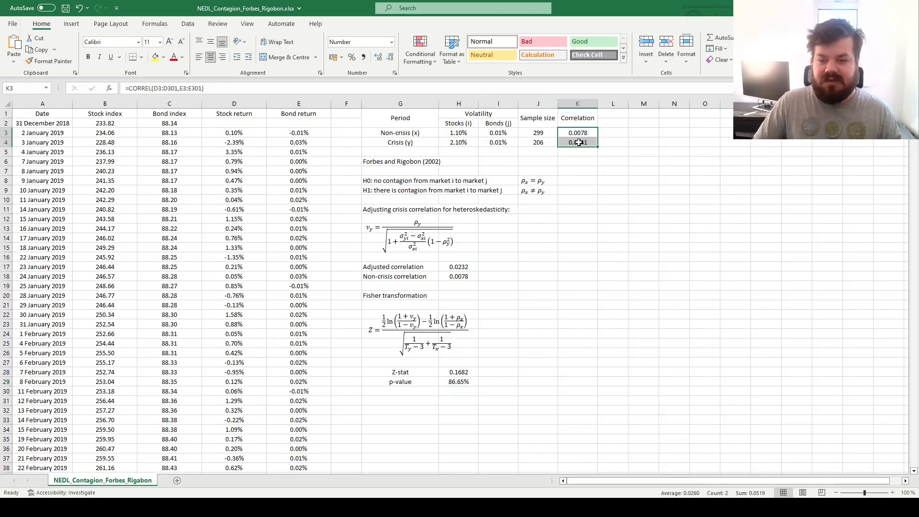
pyautogui.click(458, 267)
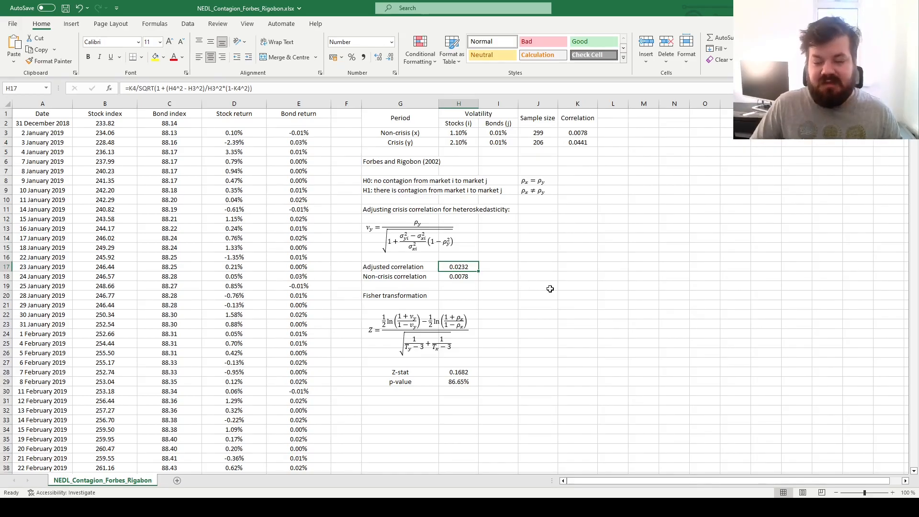
pyautogui.moveTo(509, 294)
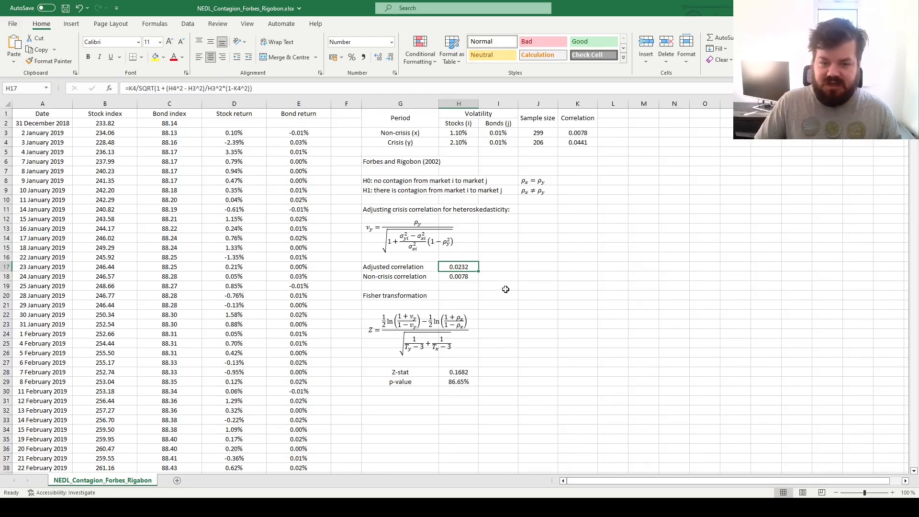
pyautogui.moveTo(515, 193)
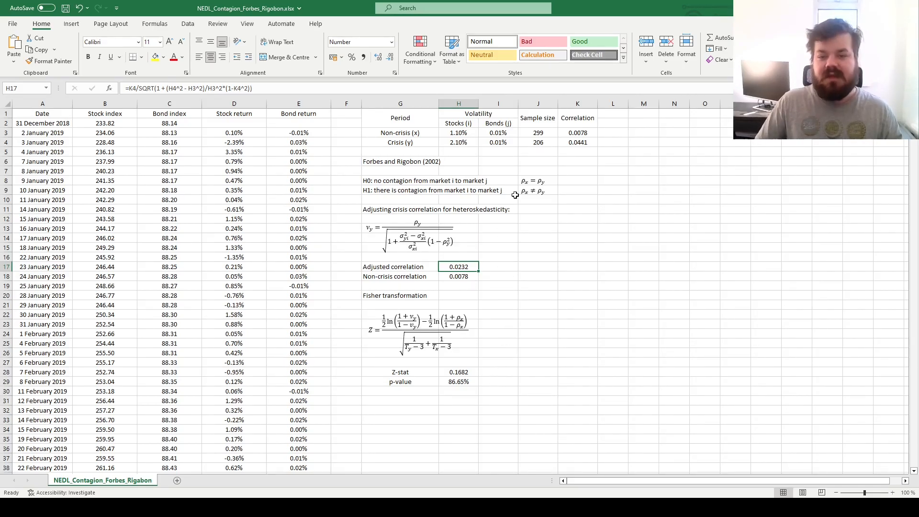
pyautogui.click(577, 133)
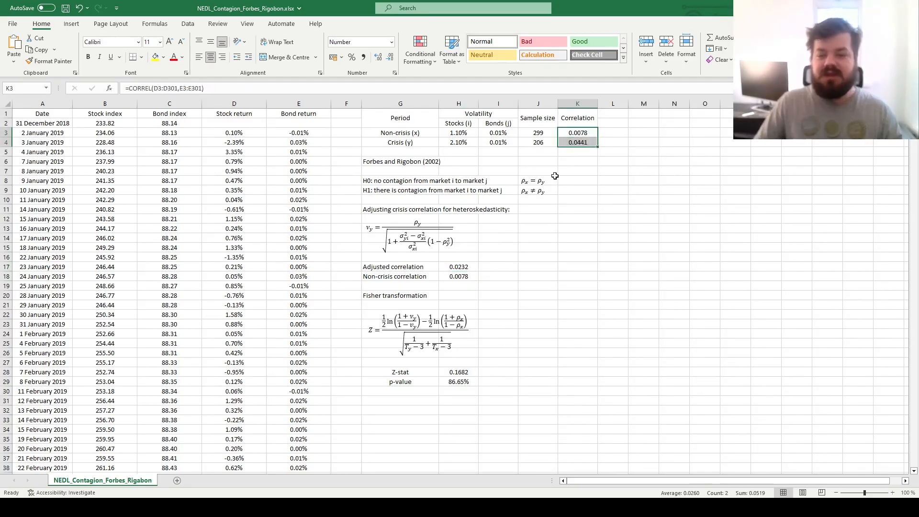
pyautogui.moveTo(513, 138)
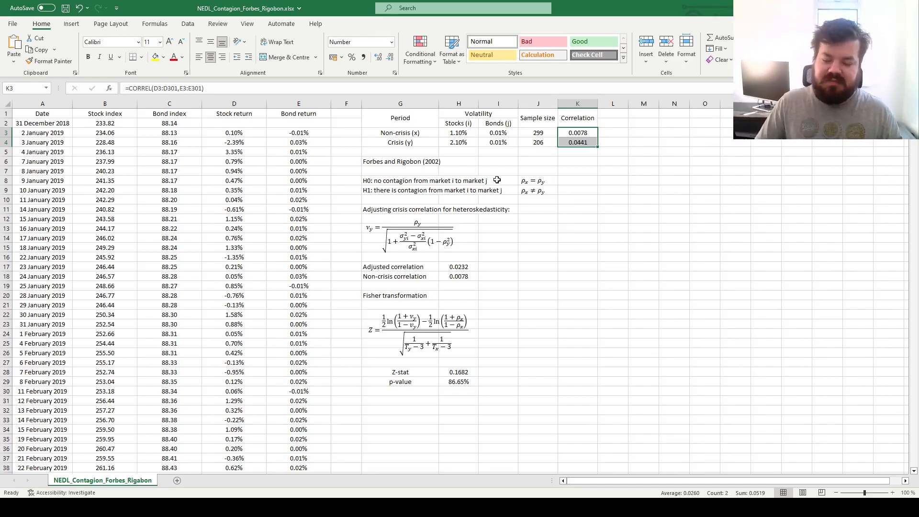
pyautogui.moveTo(461, 203)
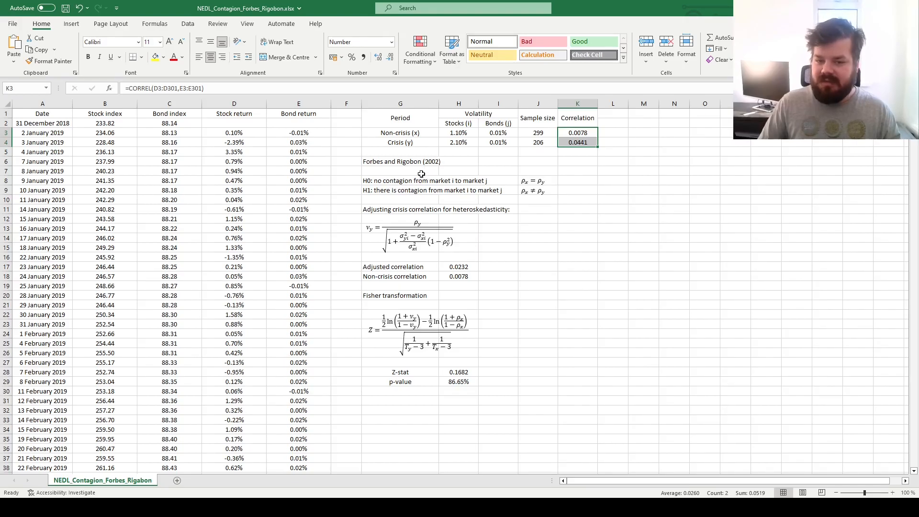
pyautogui.click(400, 161)
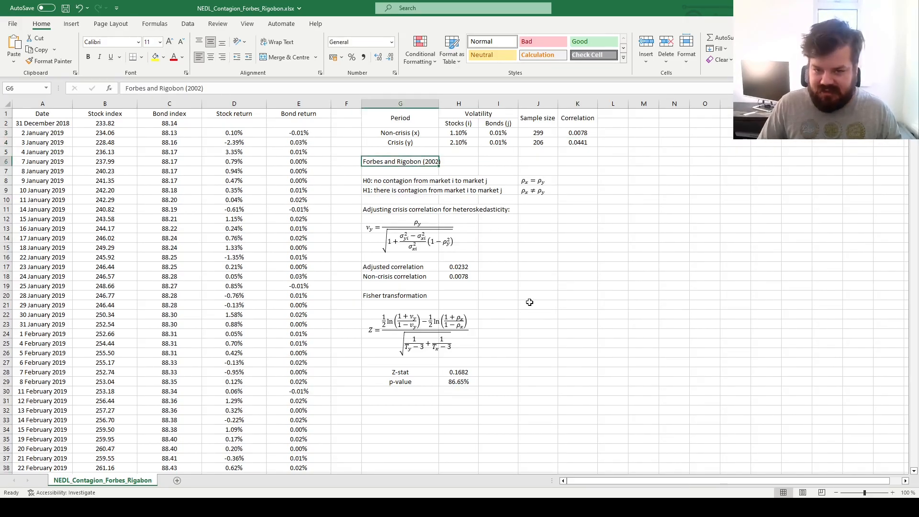
pyautogui.moveTo(517, 311)
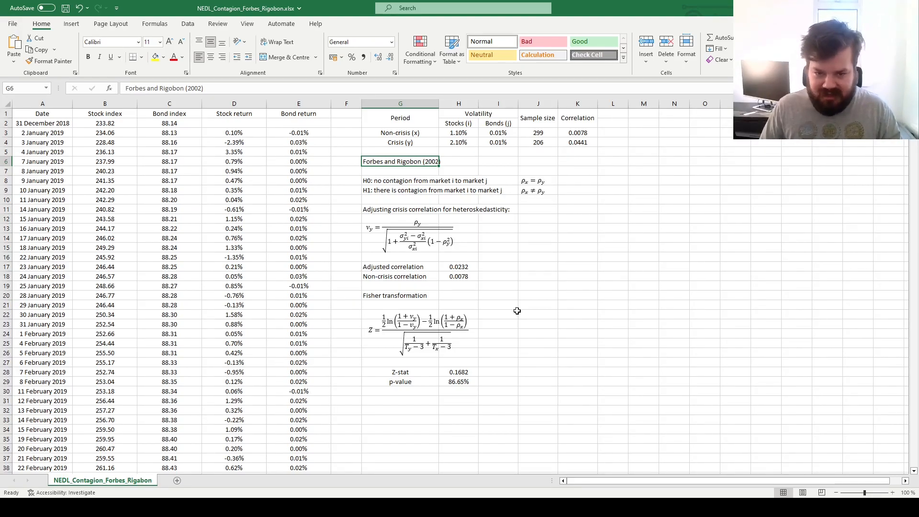
pyautogui.moveTo(512, 311)
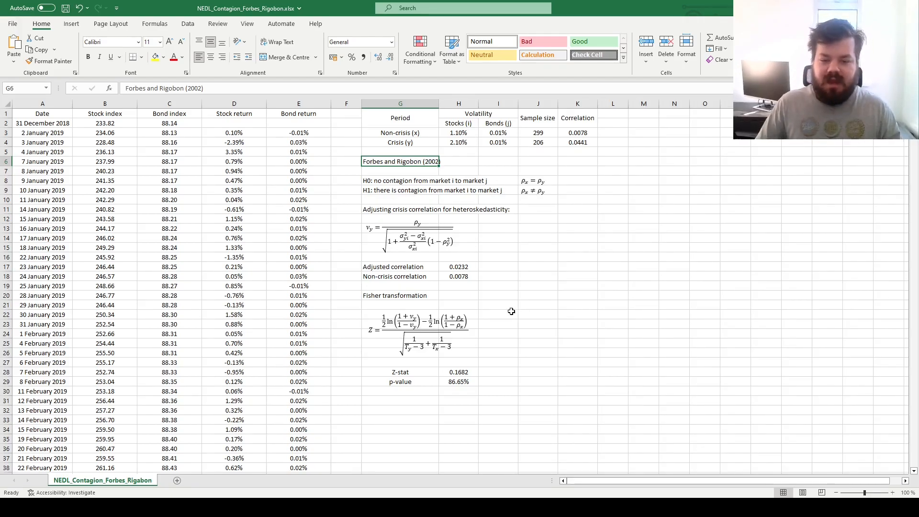
pyautogui.moveTo(412, 358)
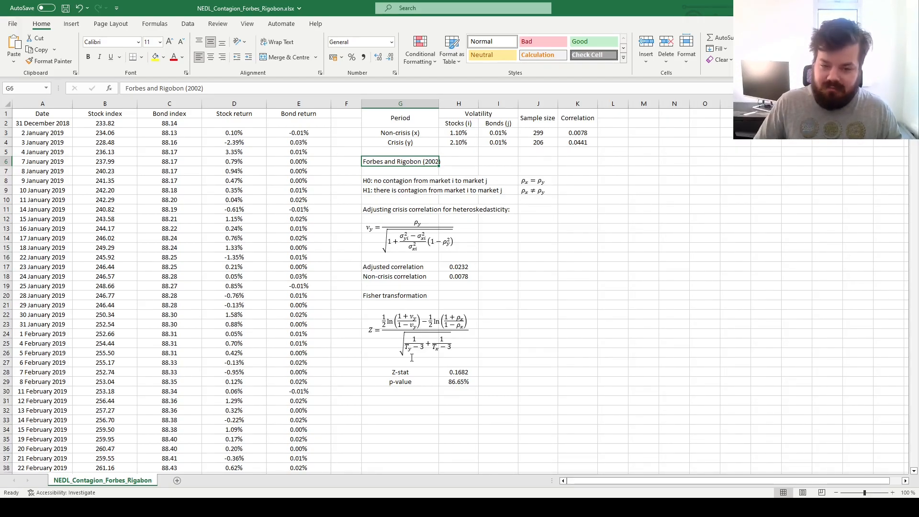